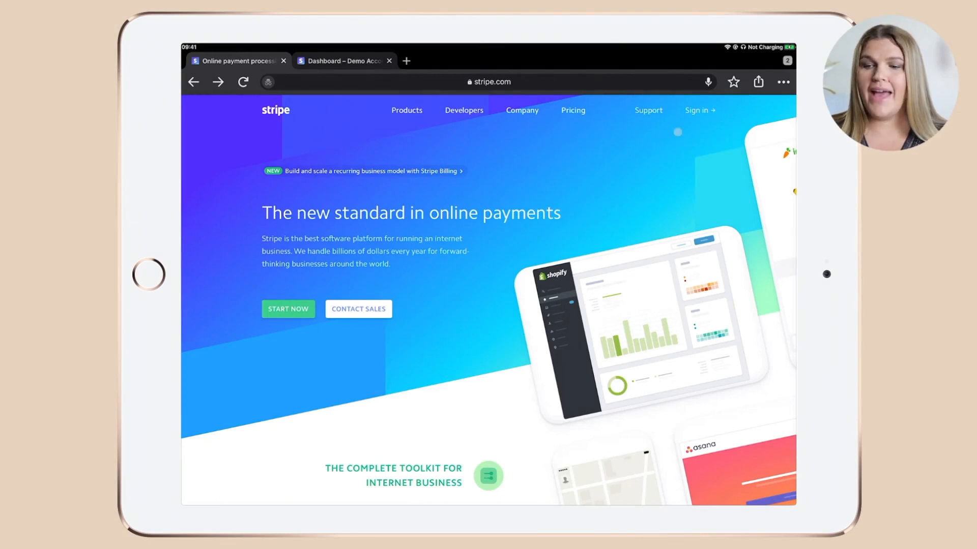
mouse_move(314, 229)
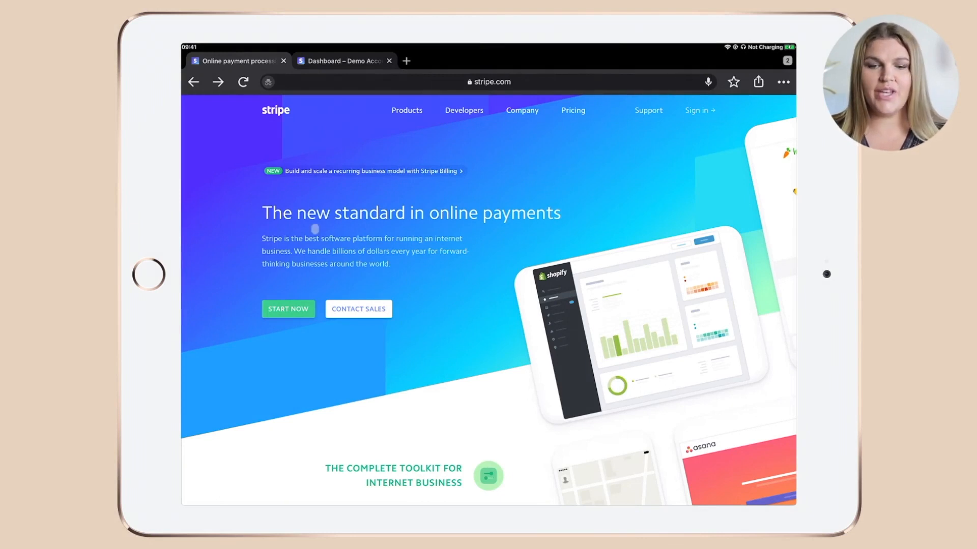
mouse_move(256, 326)
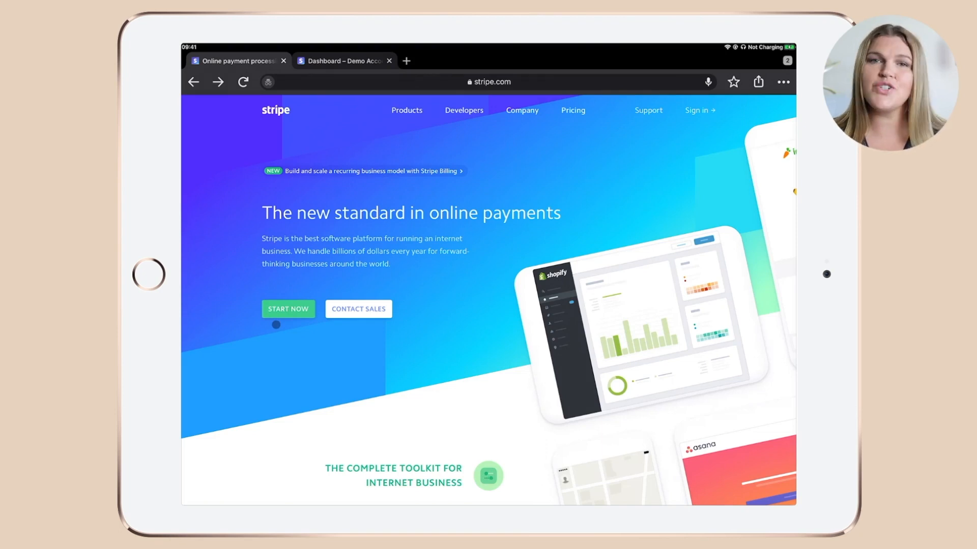
mouse_move(441, 231)
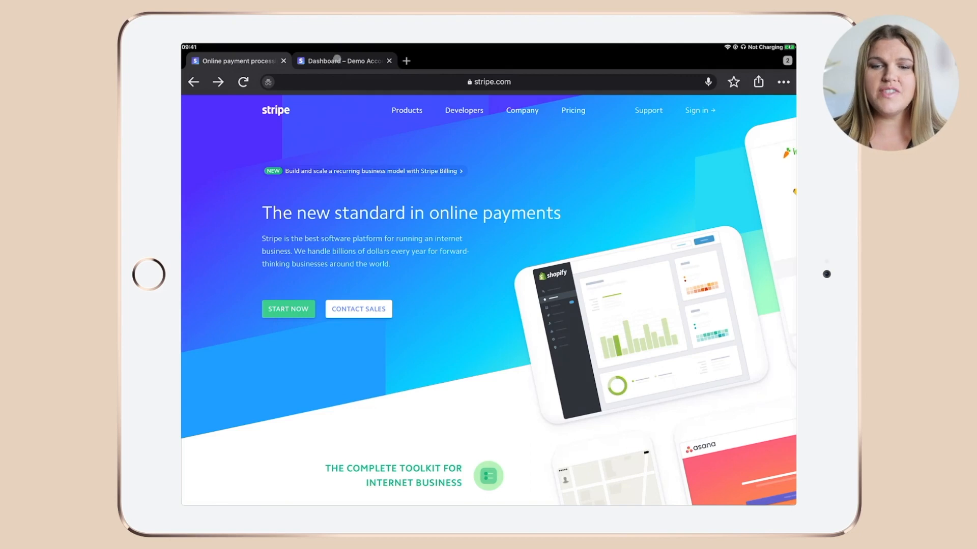
Go from the Stripe marketing site to the dashboard's Settings page and browse Product and Business settings
click(343, 60)
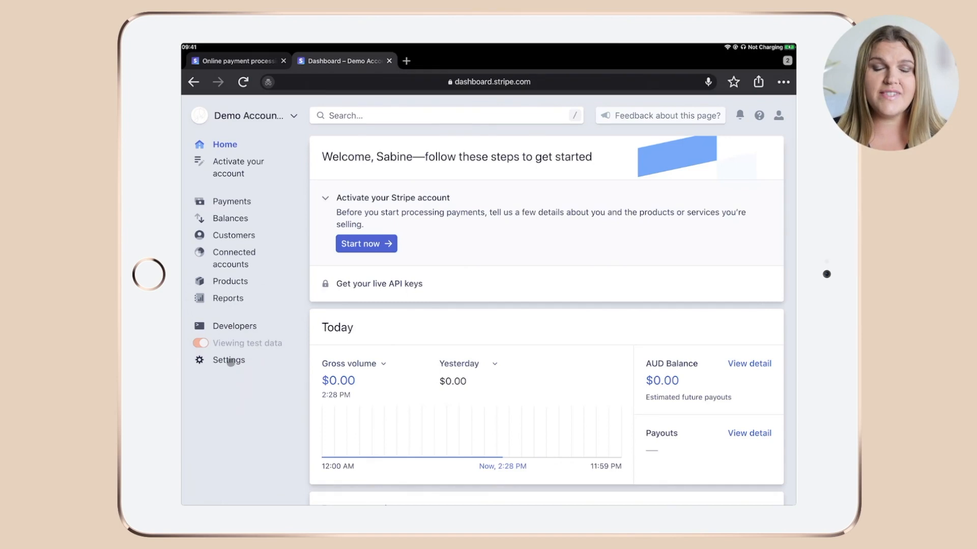
click(229, 359)
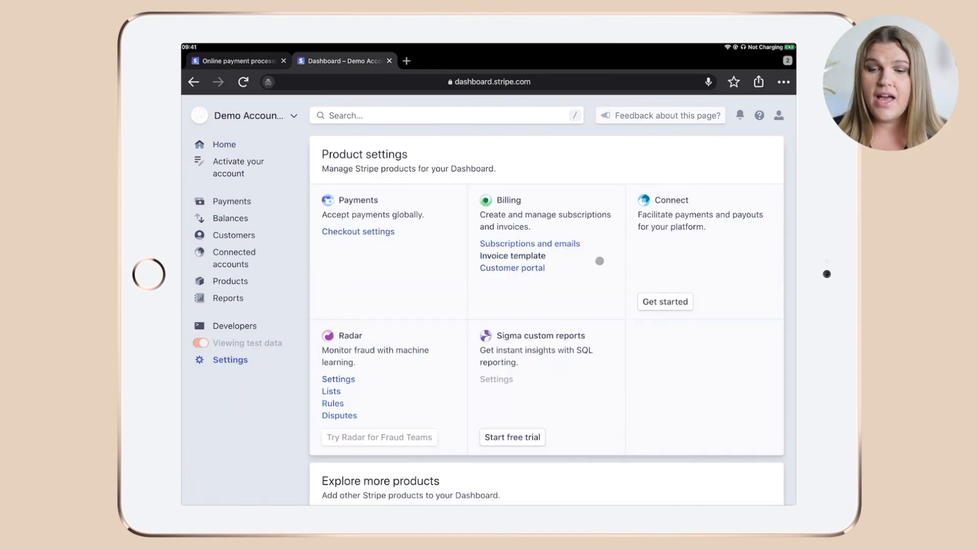
scroll(down, 3)
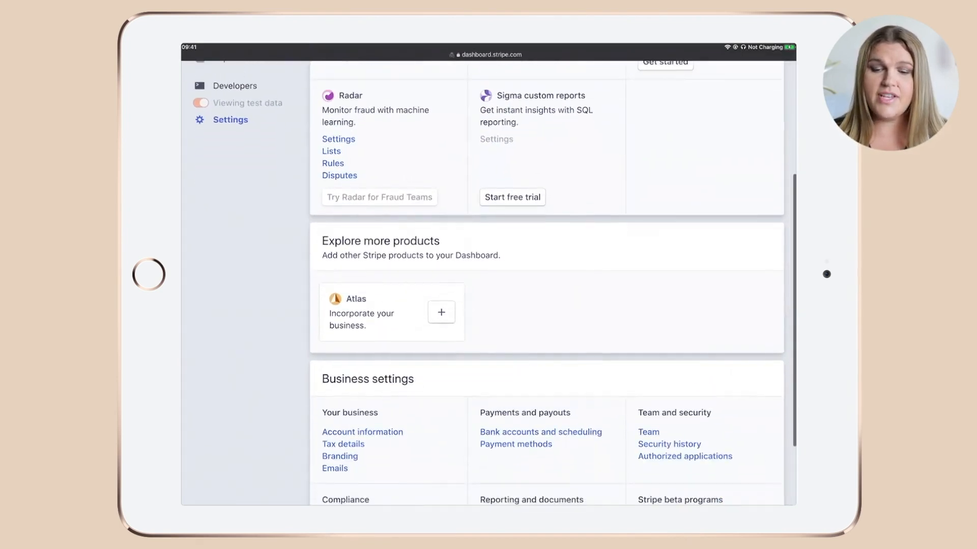
scroll(down, 3)
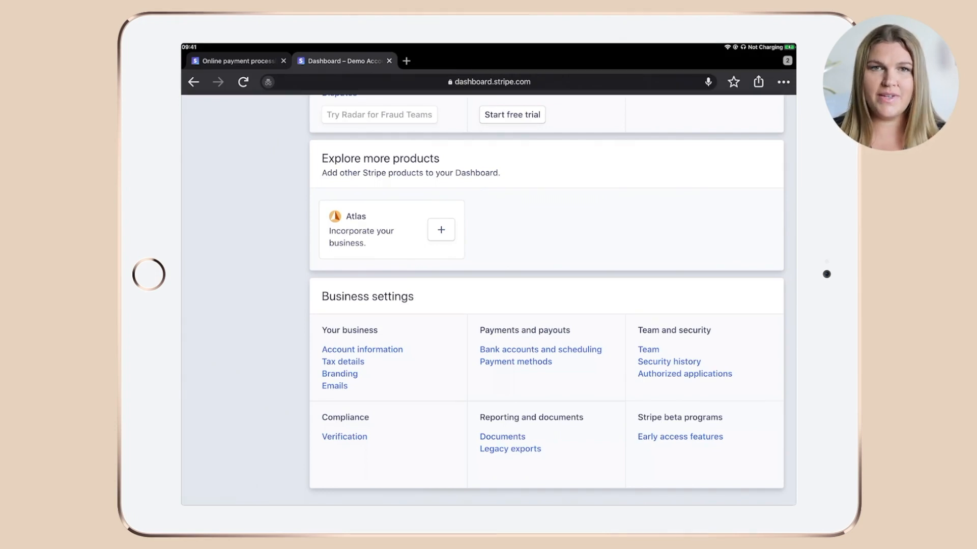
scroll(up, 3)
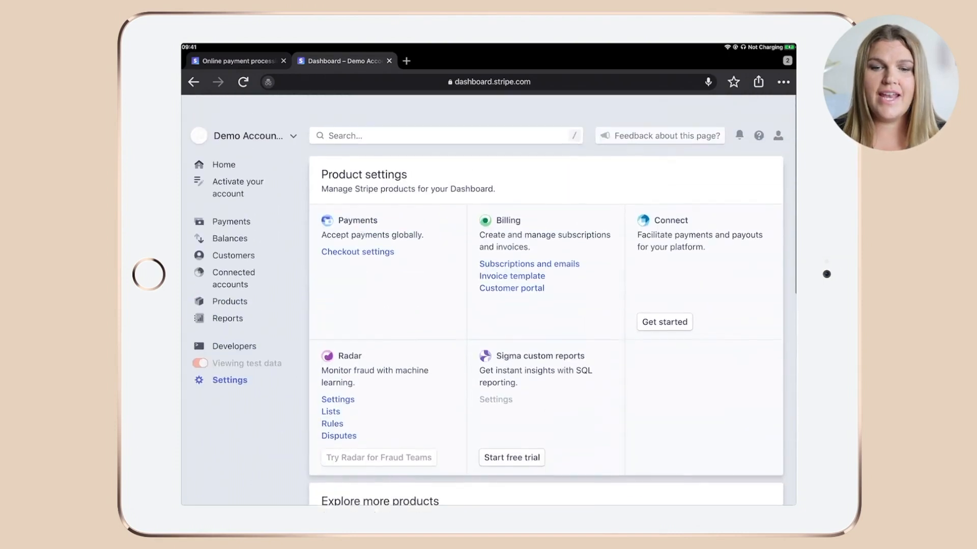
From Home, reach Customers > Subscriptions and start a new blank subscription
click(223, 164)
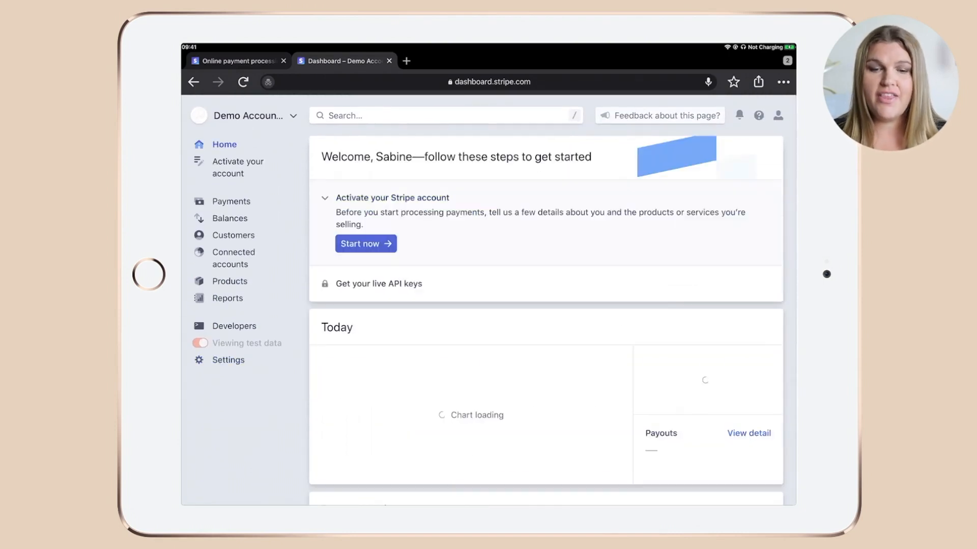
click(235, 235)
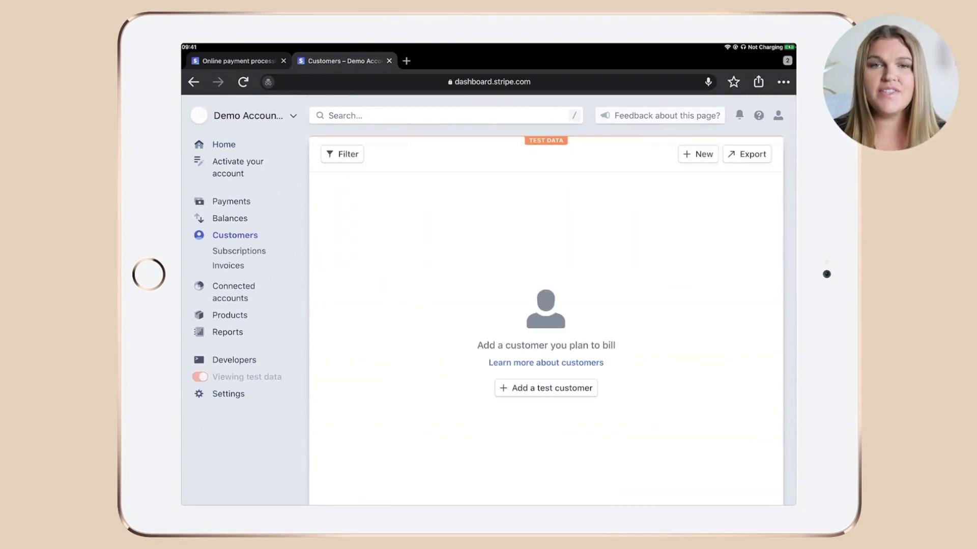
click(238, 250)
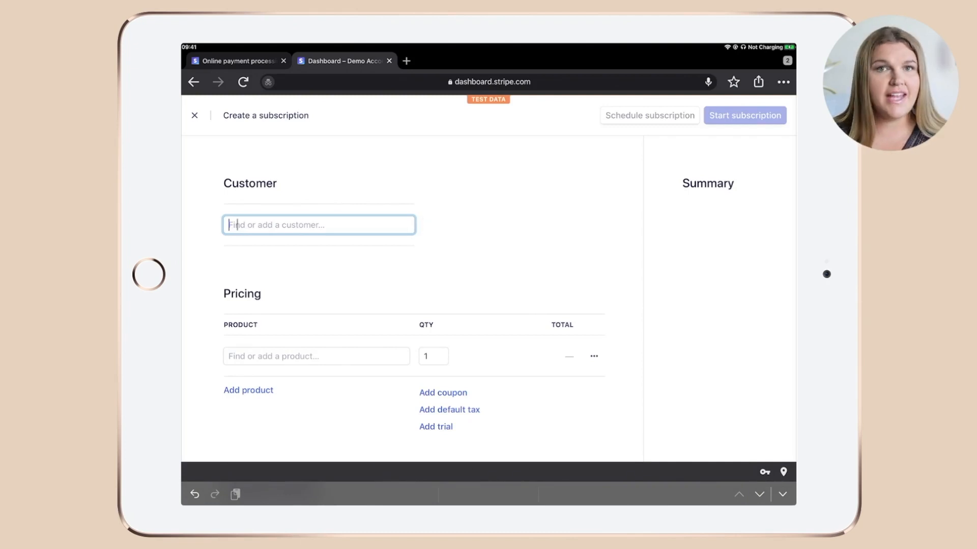
Enter 'Jane Test' in the subscription's customer field
text(Jane Test)
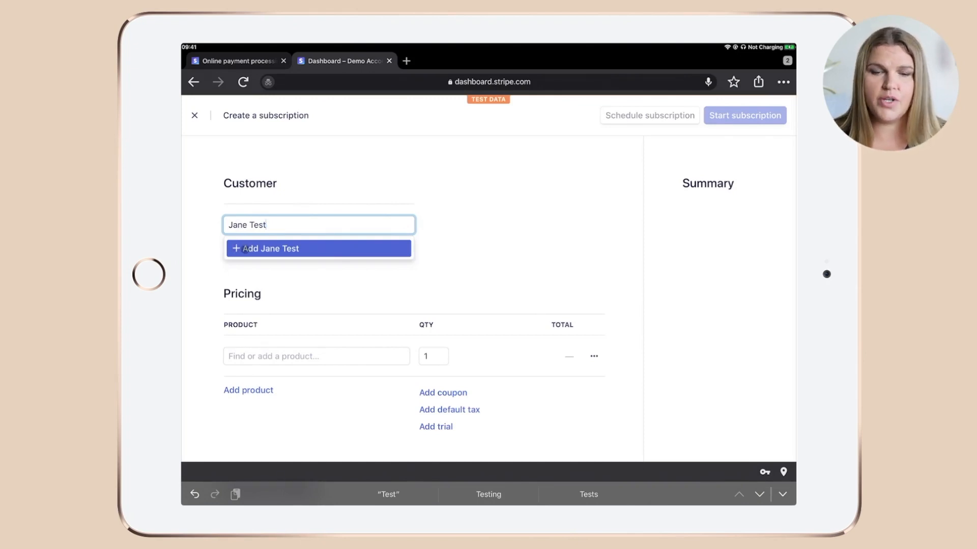
Add Jane Test as a new customer and fill an Australian billing address at PO Box 654
click(317, 248)
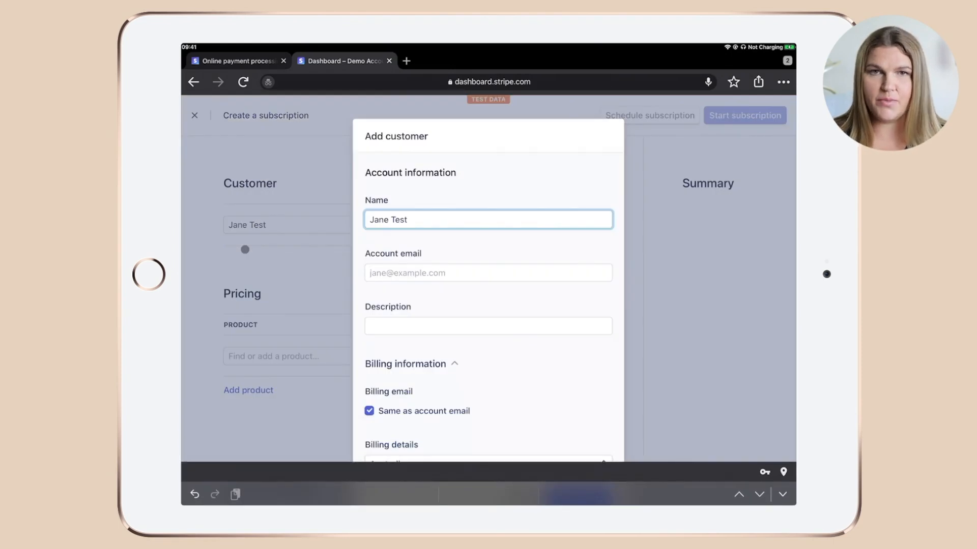
scroll(down, 3)
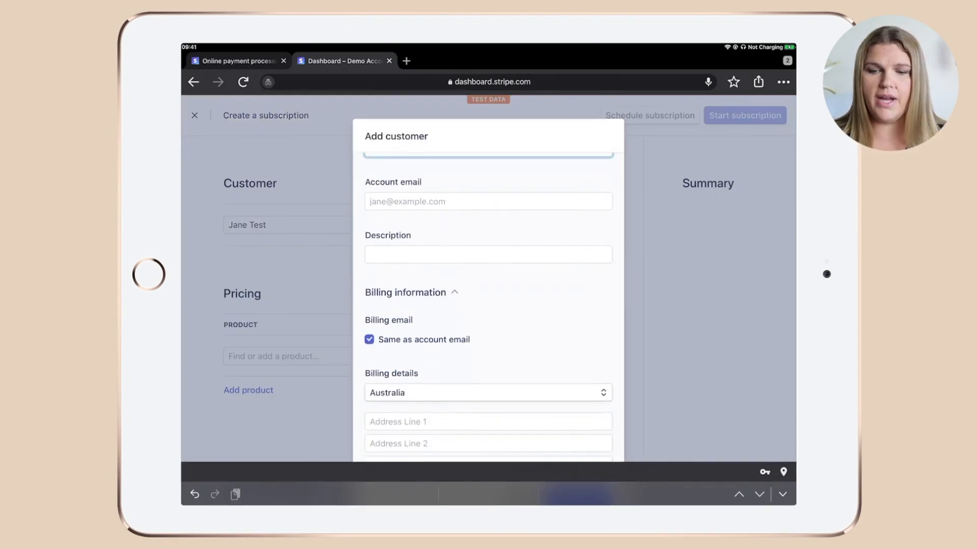
scroll(up, 3)
text(Hope)
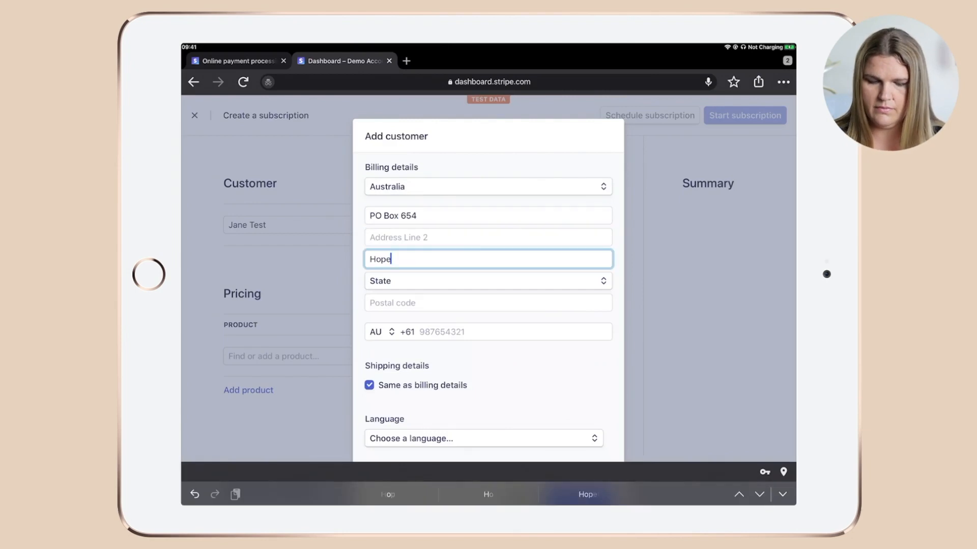
scroll(down, 3)
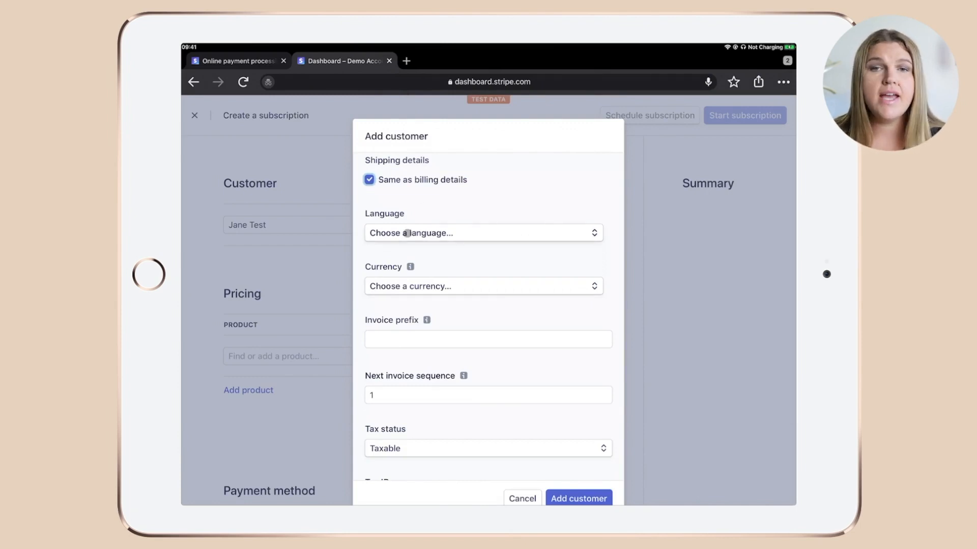
Set Jane Test to English, US Dollar and tax exempt, then save her as the customer
click(482, 232)
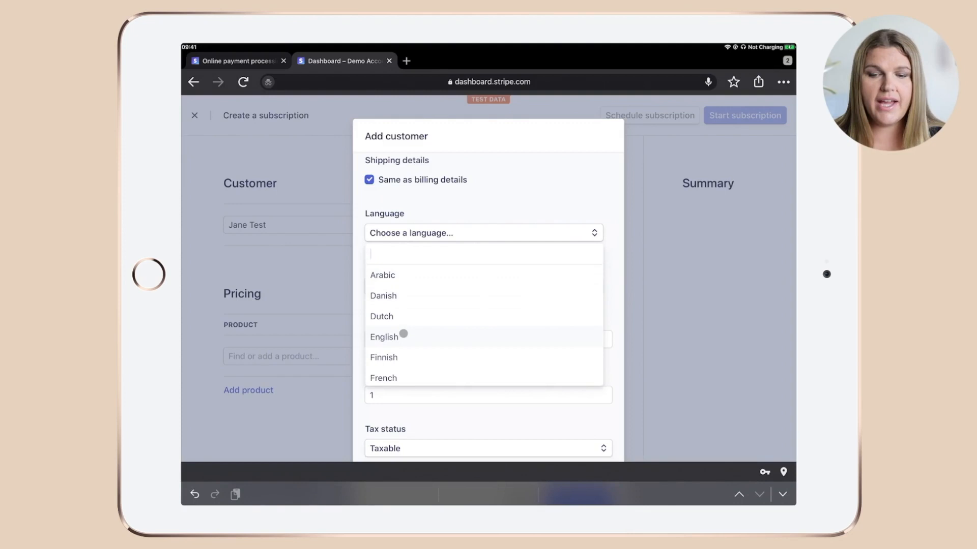
click(384, 336)
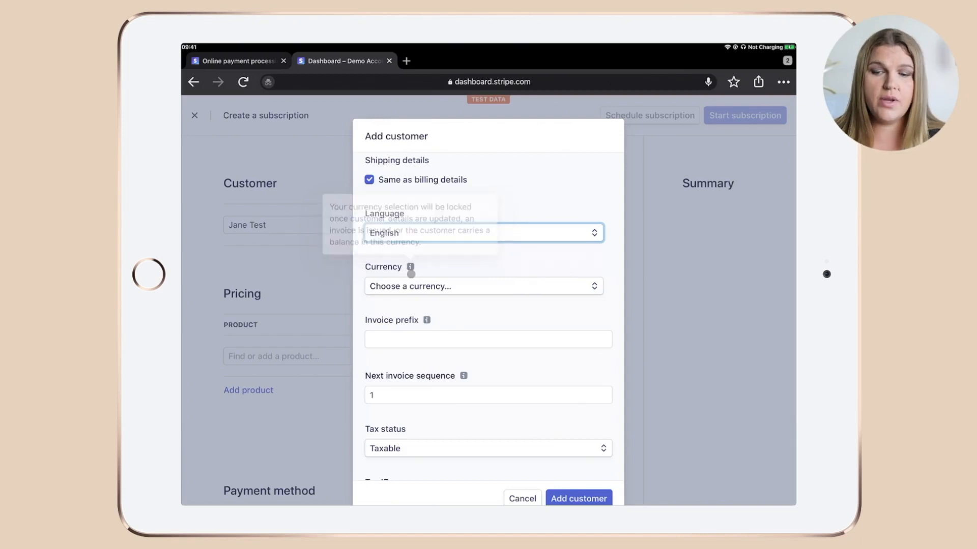
click(483, 286)
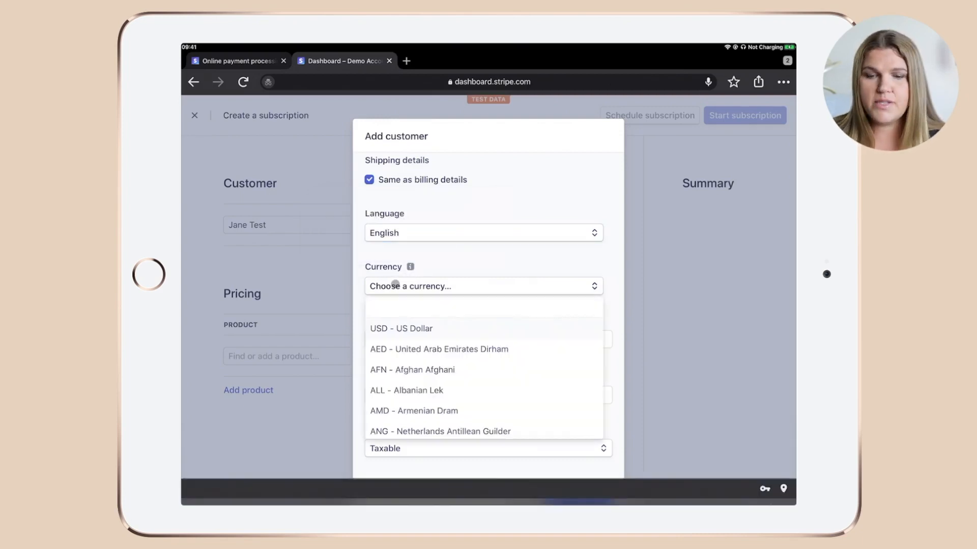
click(401, 328)
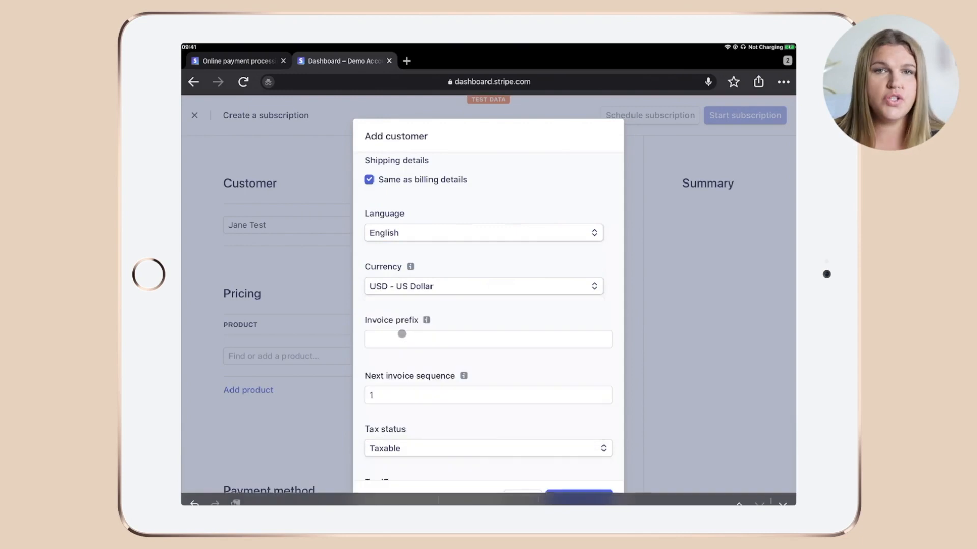
click(483, 286)
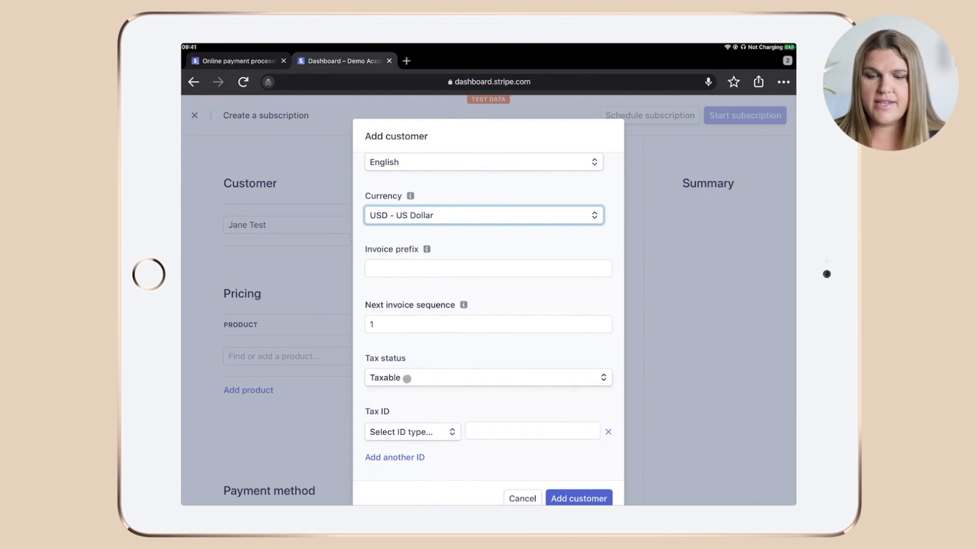
click(488, 377)
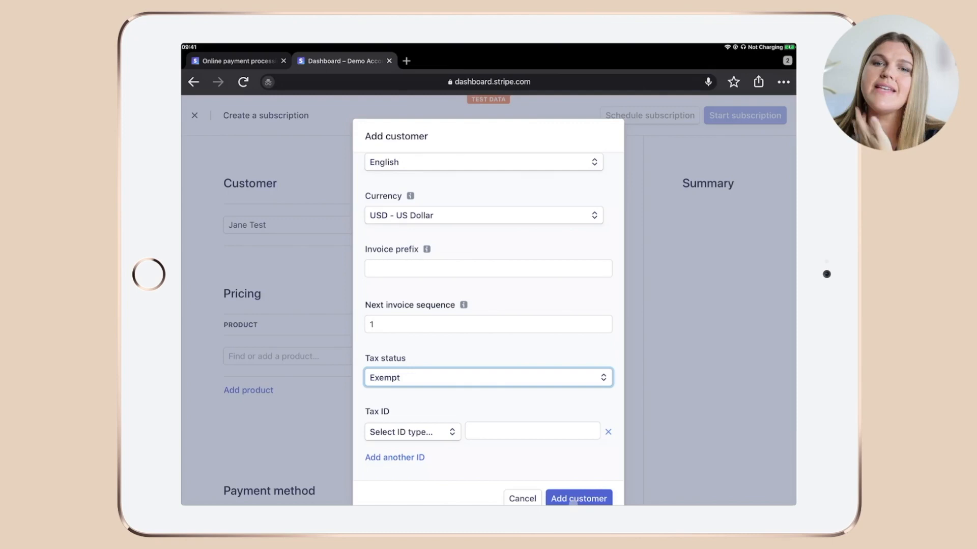
click(577, 499)
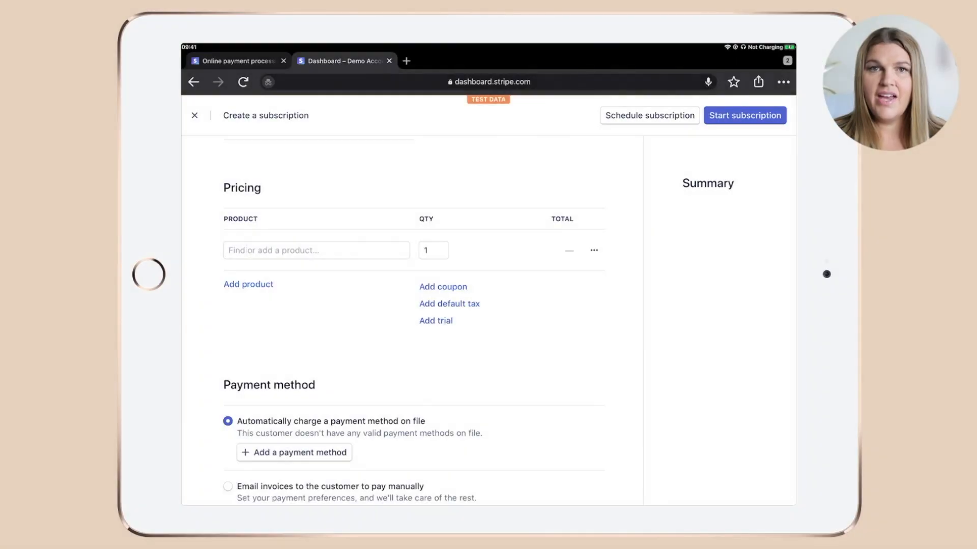
From the product field, choose to add a brand-new product for the subscription
click(315, 250)
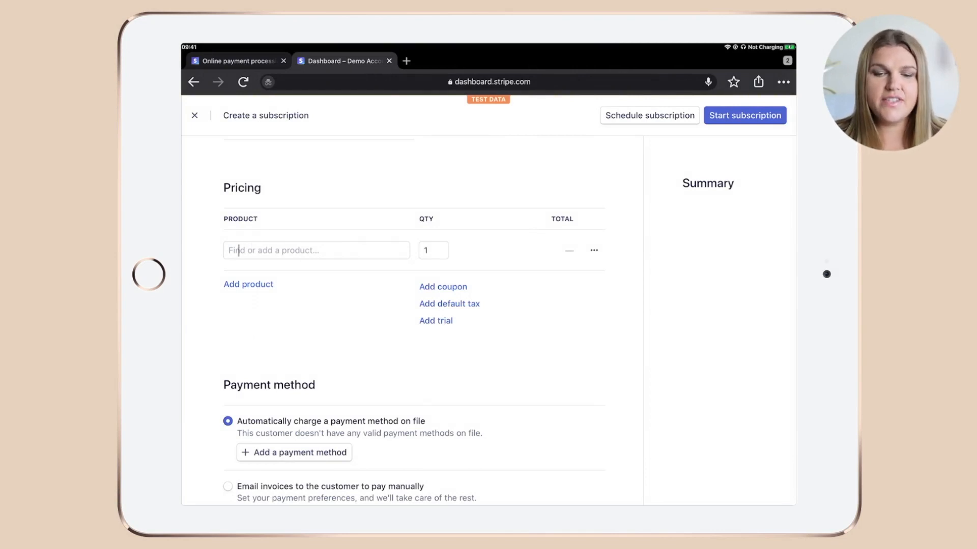
click(316, 250)
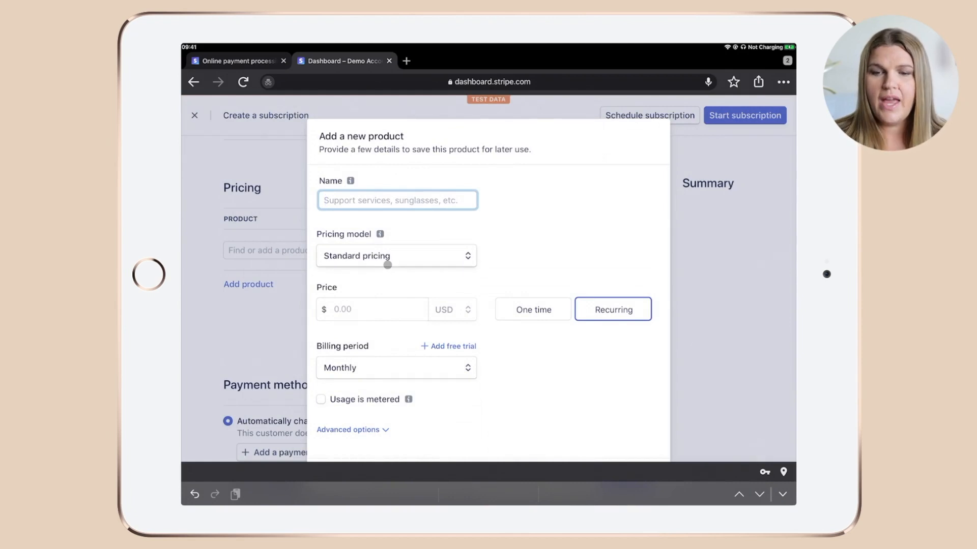
Name the product 'Coaching Retainer Package' and price it at 500.00 USD
click(397, 200)
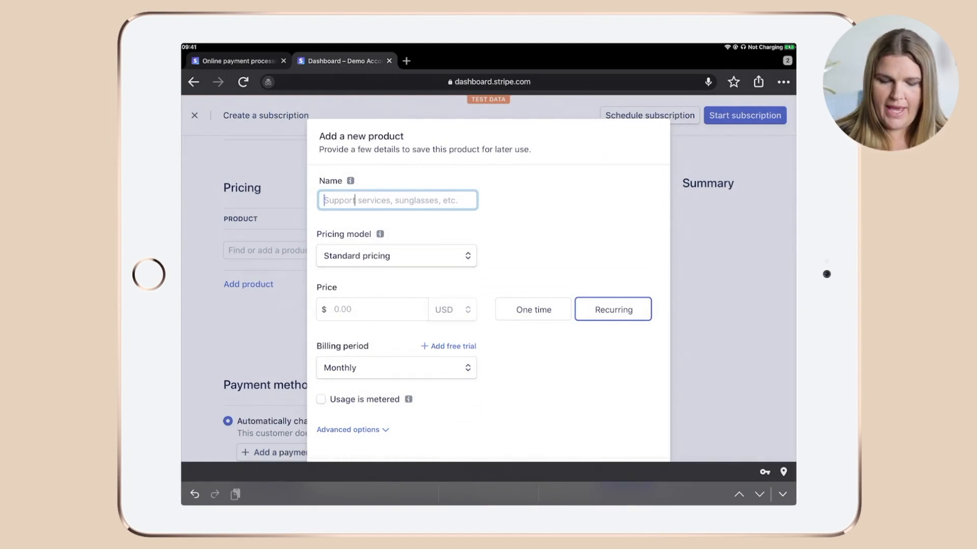
text(Coaching Re)
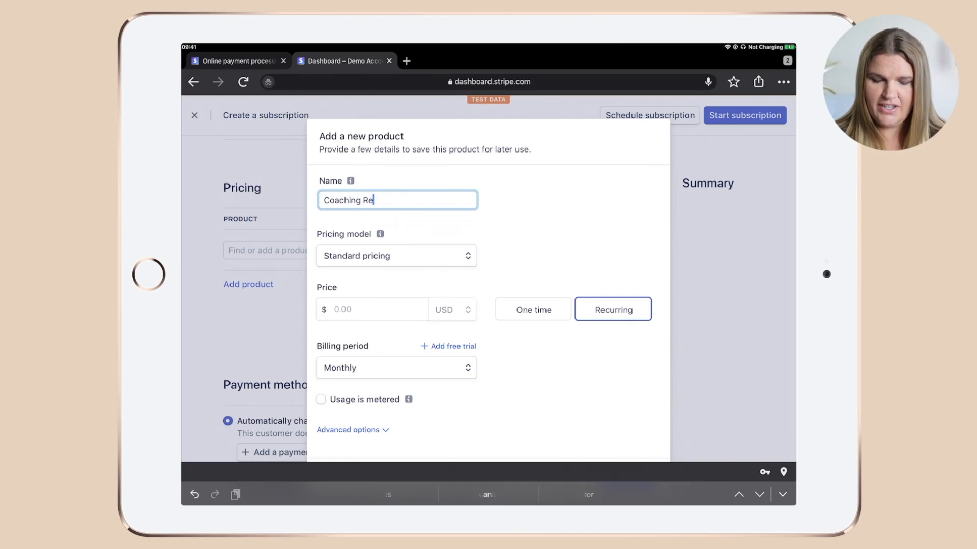
text(tainer P)
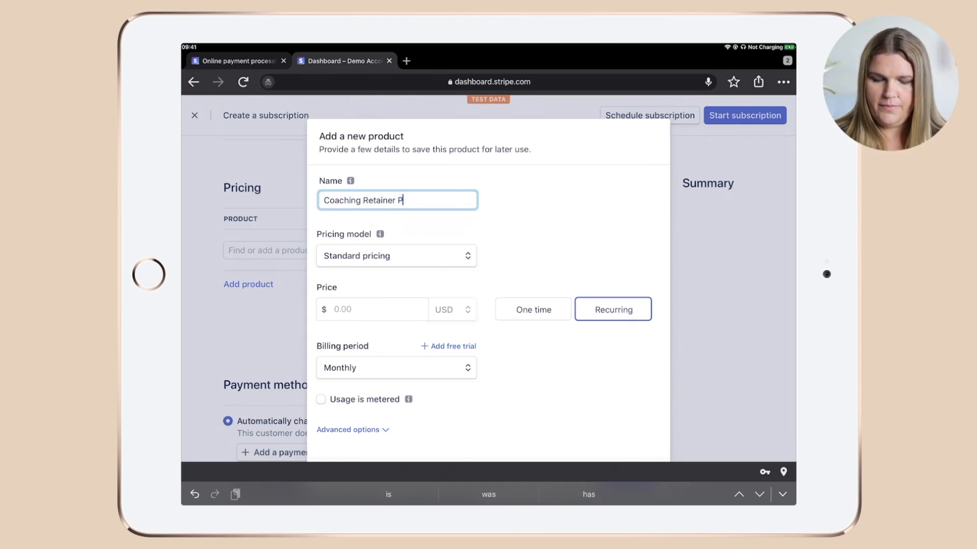
text(ackage)
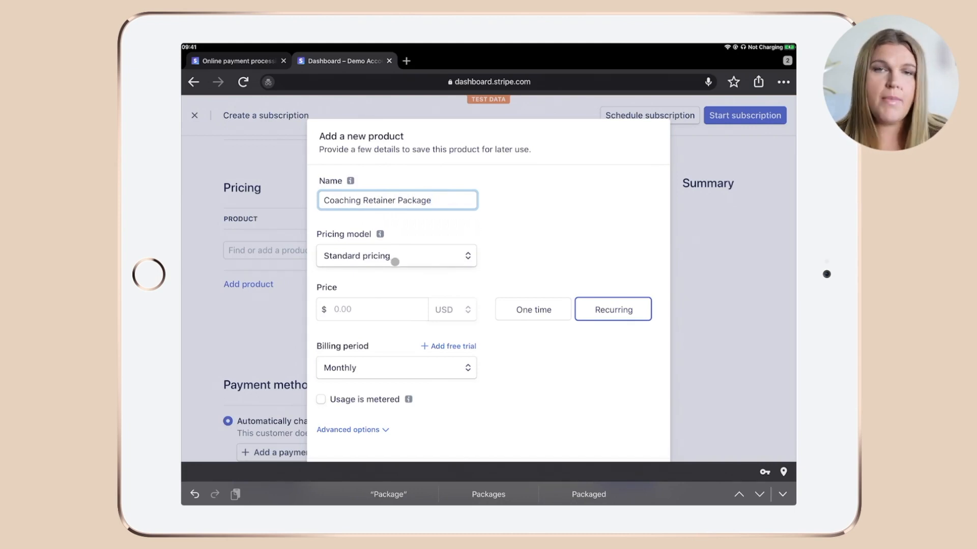
scroll(down, 3)
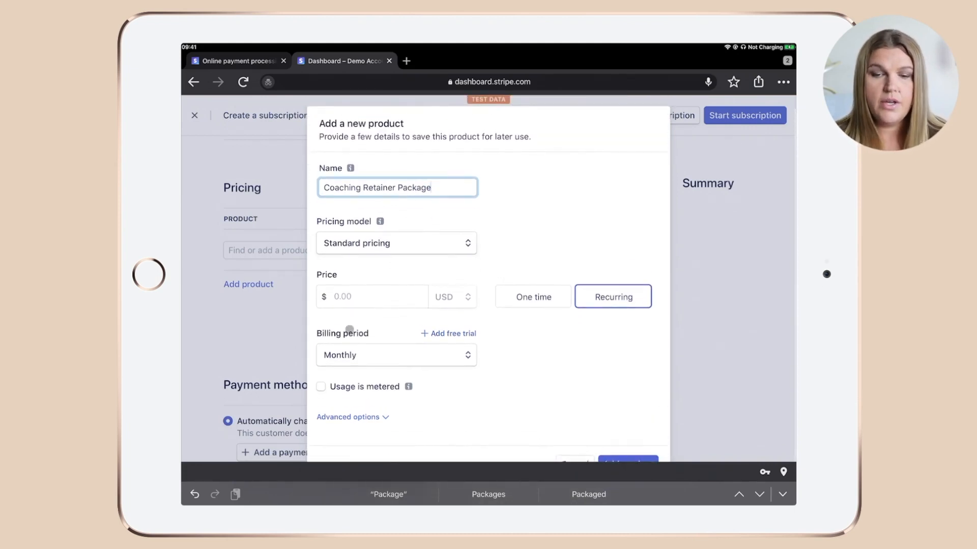
text(500.00)
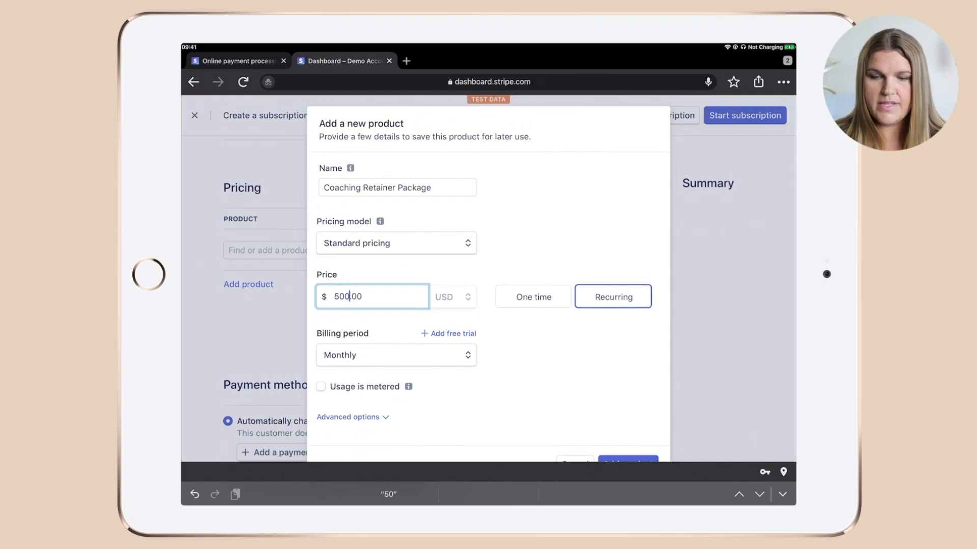
text(0)
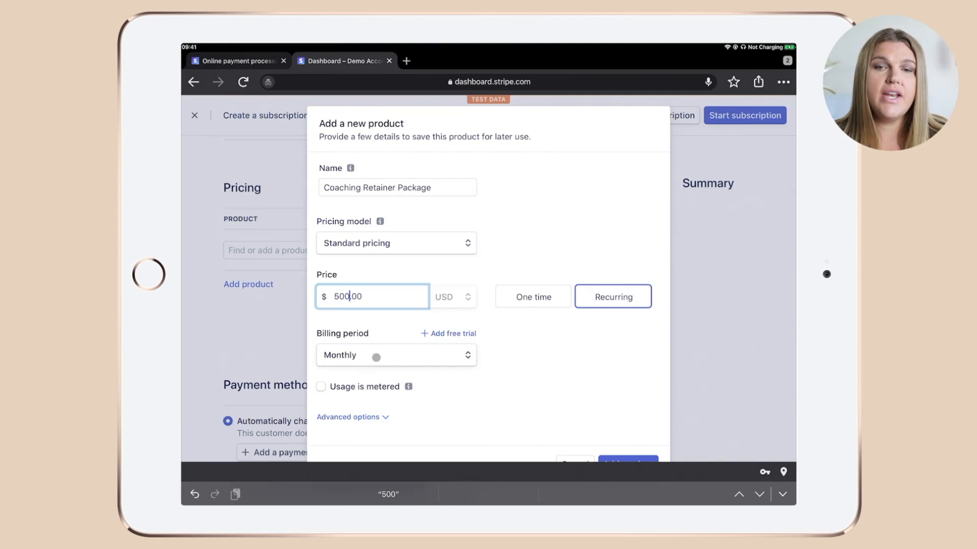
Keep recurring monthly billing, review the advanced price description option, and add the product
click(394, 355)
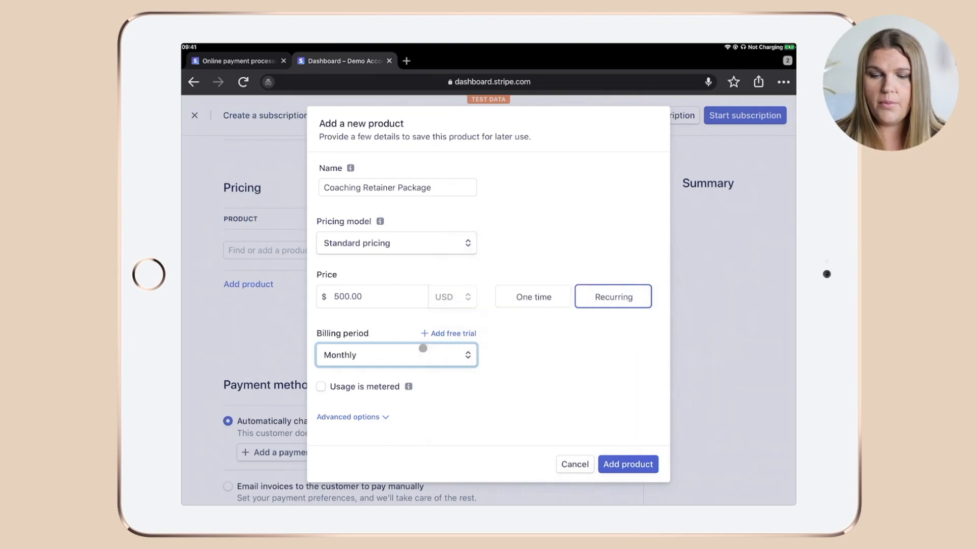
mouse_move(409, 387)
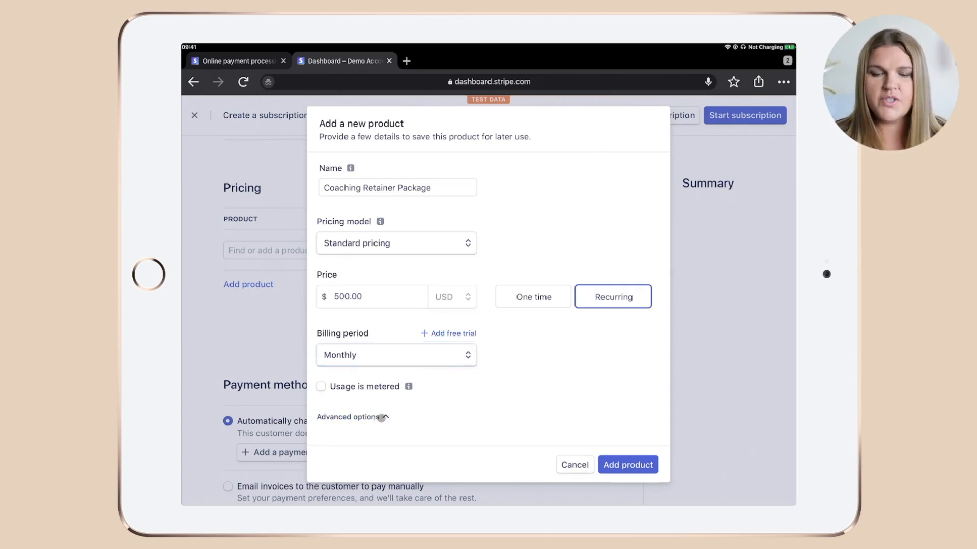
click(348, 417)
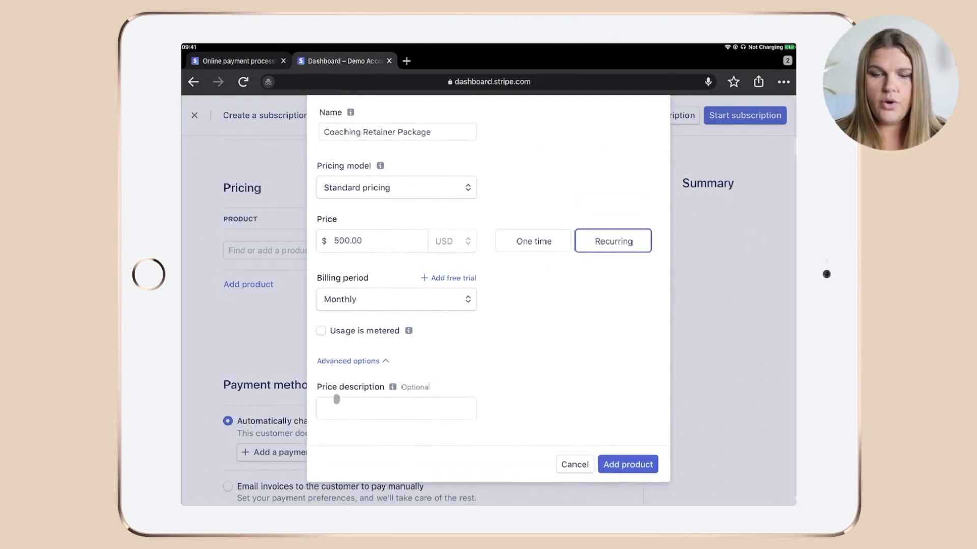
click(395, 408)
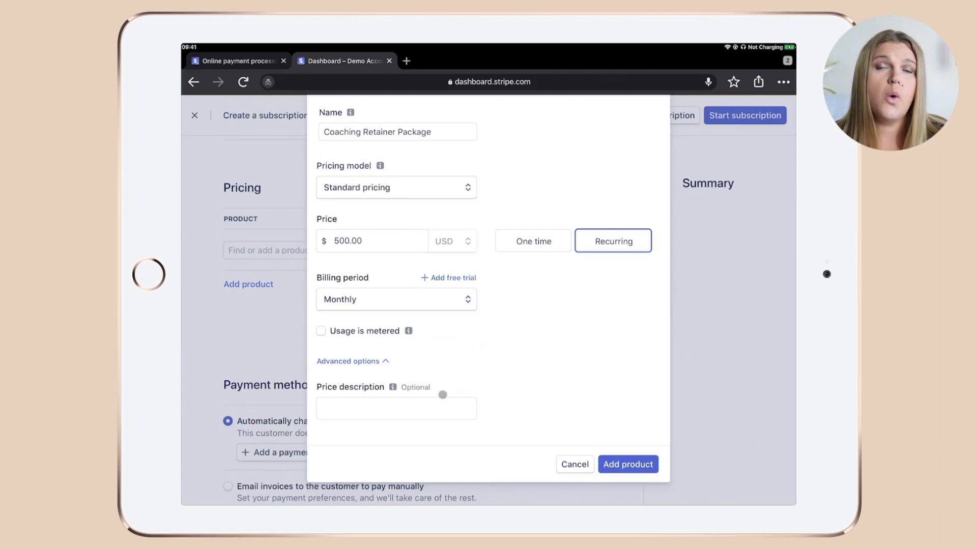
click(395, 408)
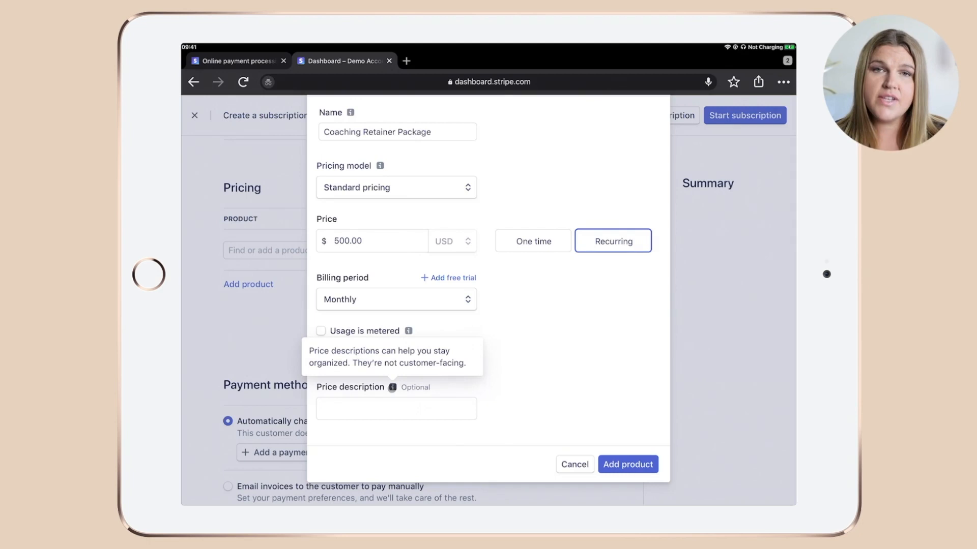
mouse_move(408, 393)
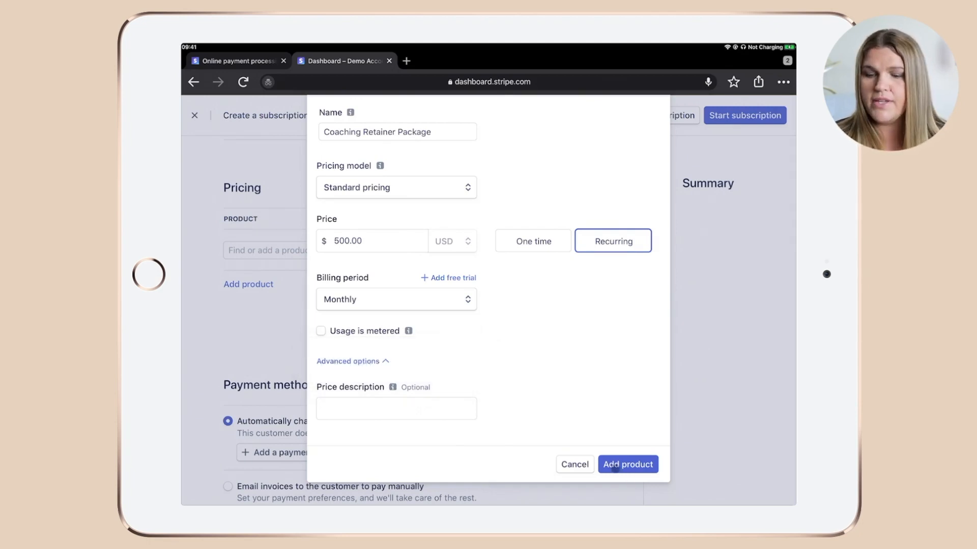
click(627, 463)
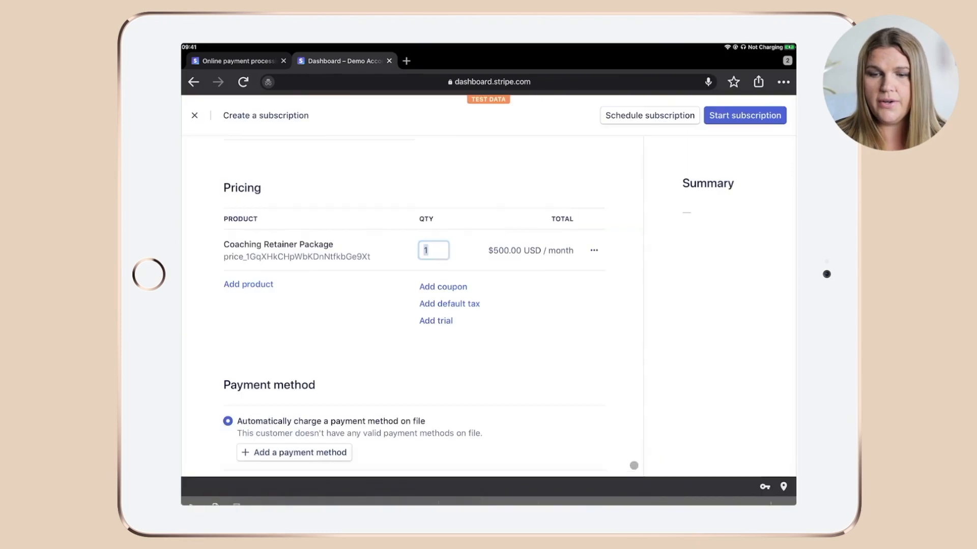
click(434, 250)
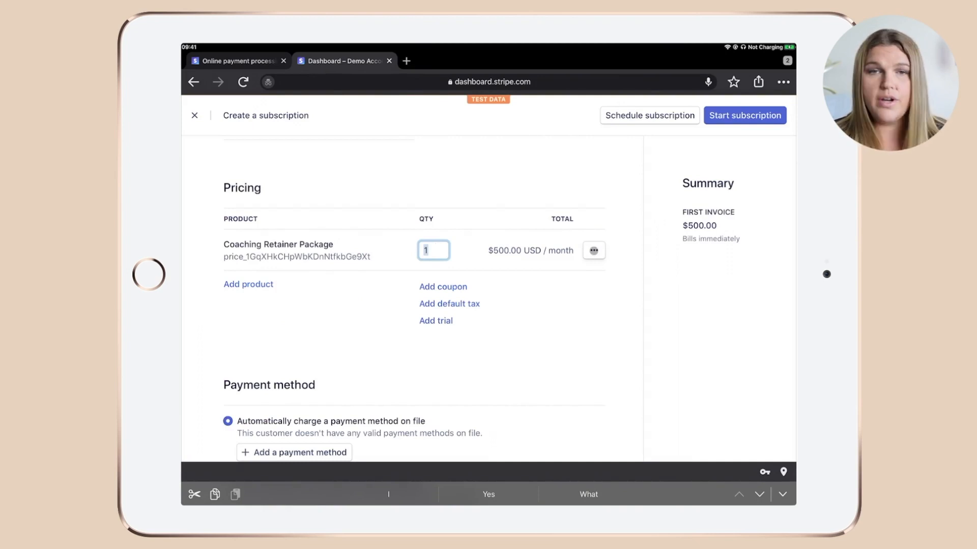
click(592, 250)
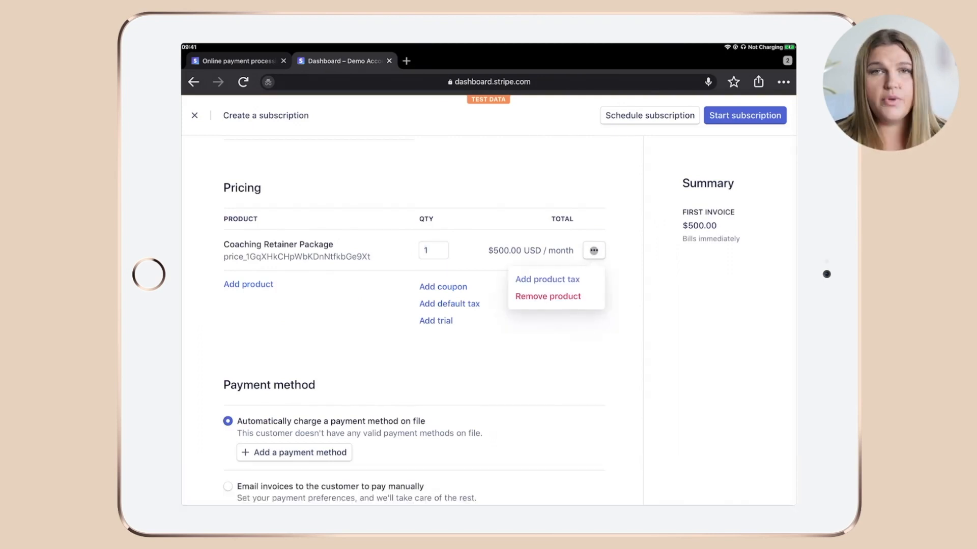
mouse_move(547, 278)
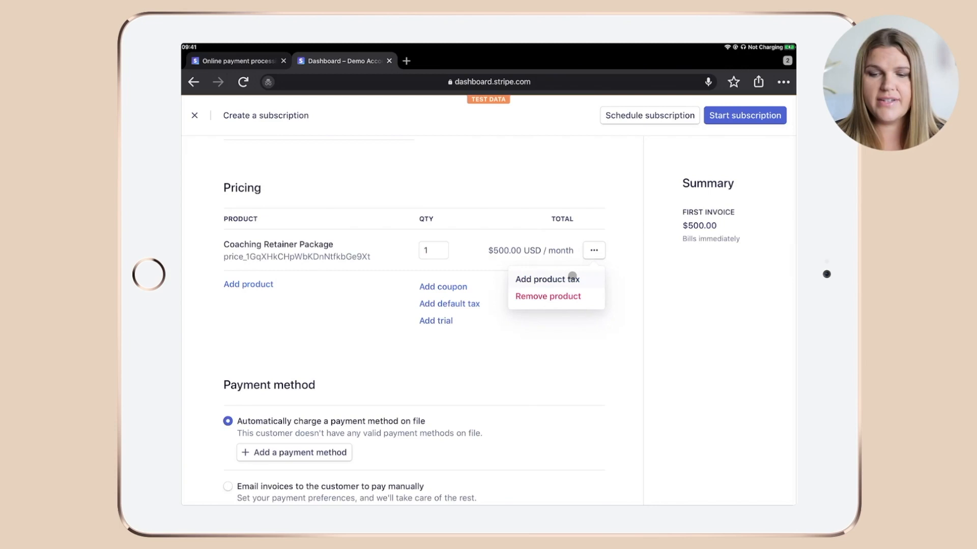
mouse_move(513, 367)
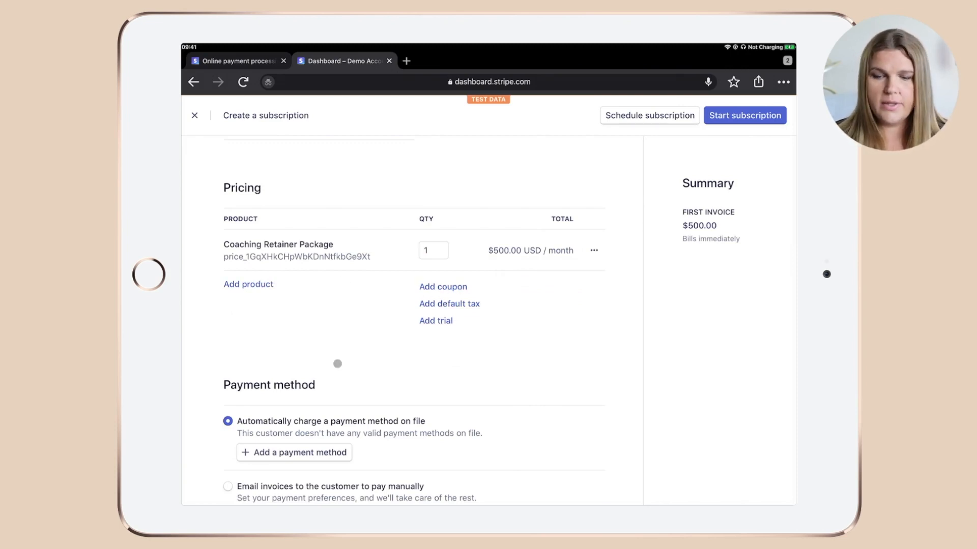
scroll(down, 3)
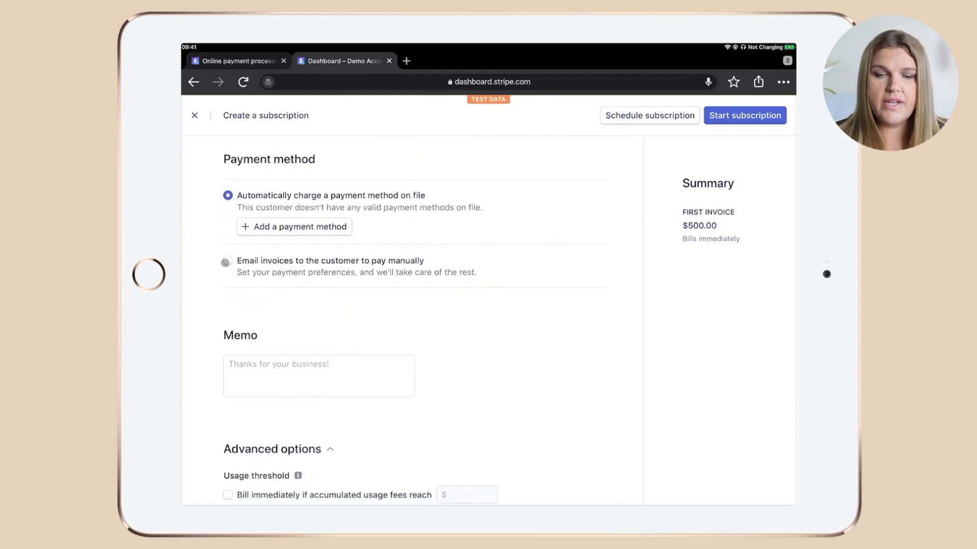
Email invoices for manual payment due in 3 days, confirming card payments are enabled
click(227, 262)
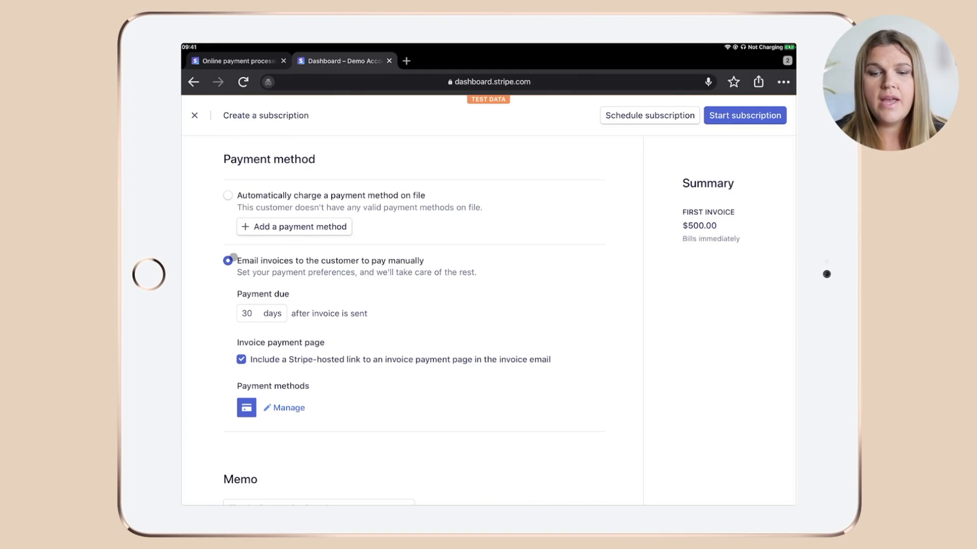
mouse_move(433, 262)
text(0)
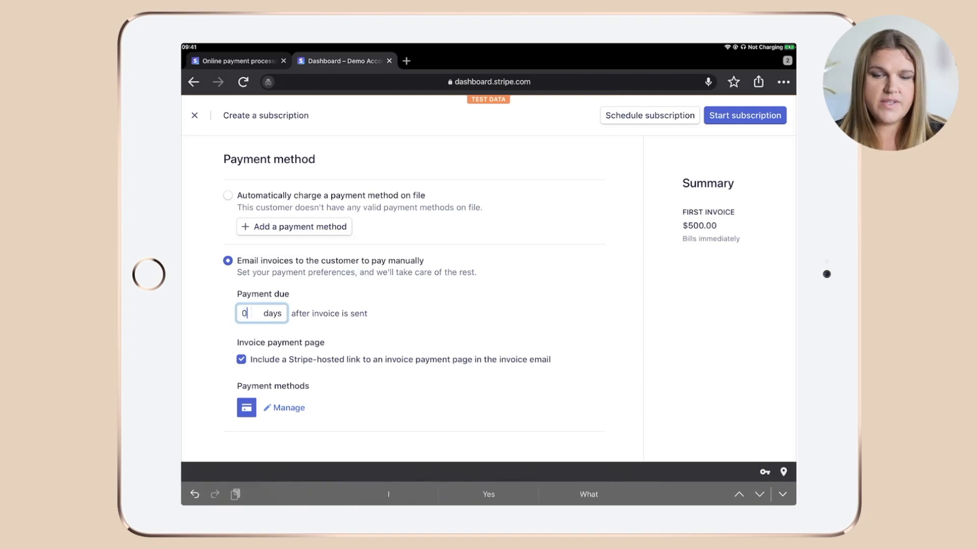
text(3)
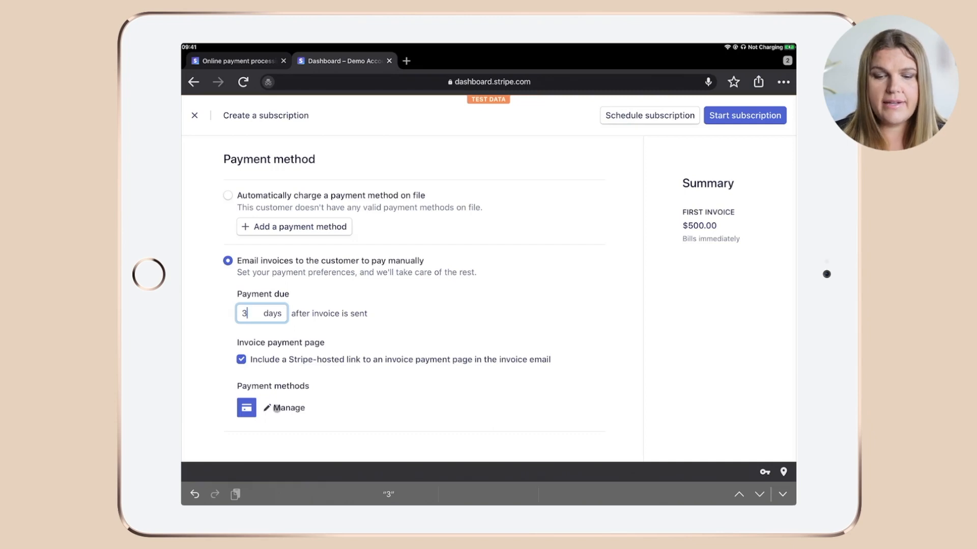
click(289, 407)
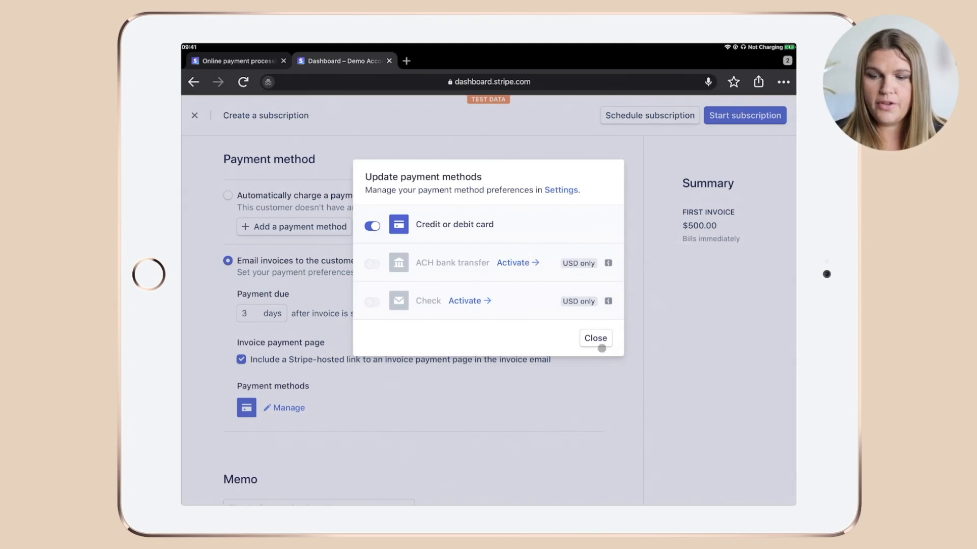
click(593, 338)
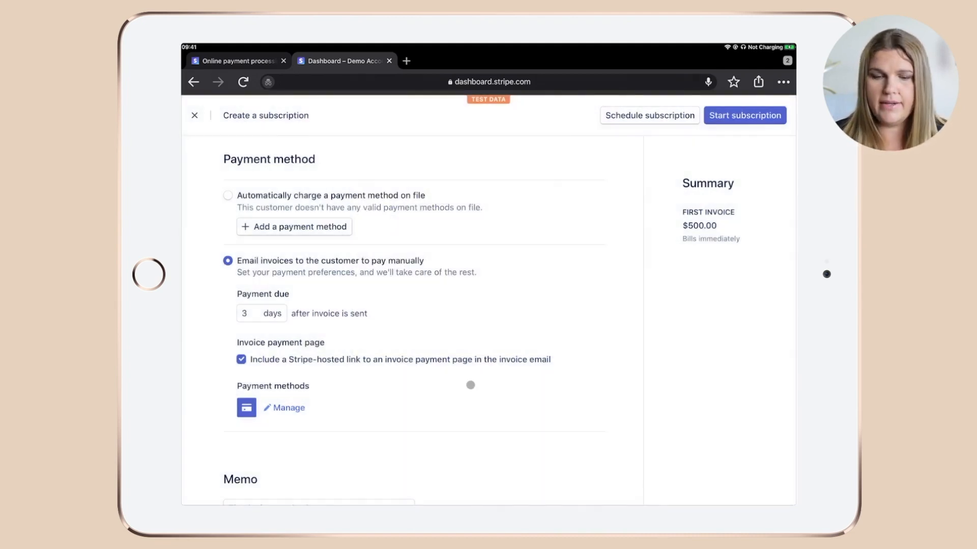
scroll(down, 3)
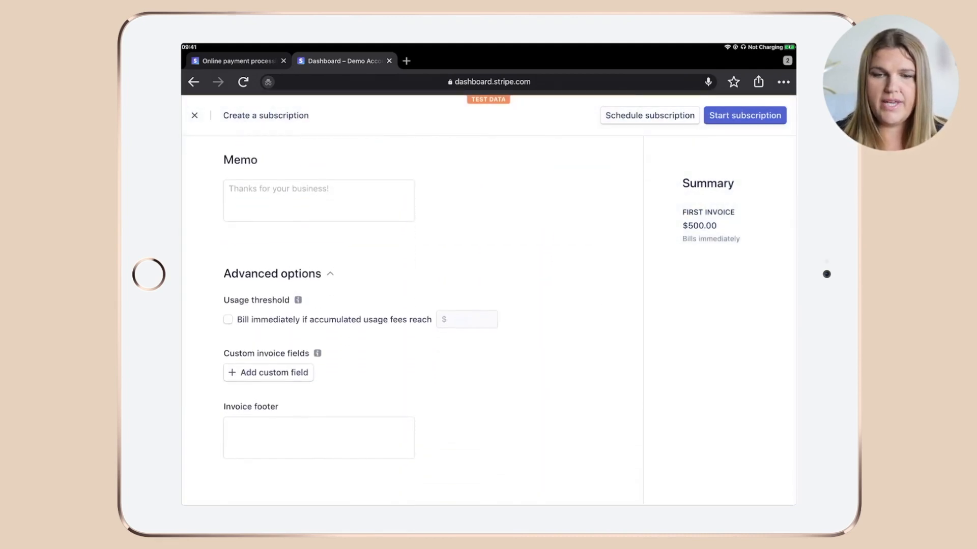
click(318, 200)
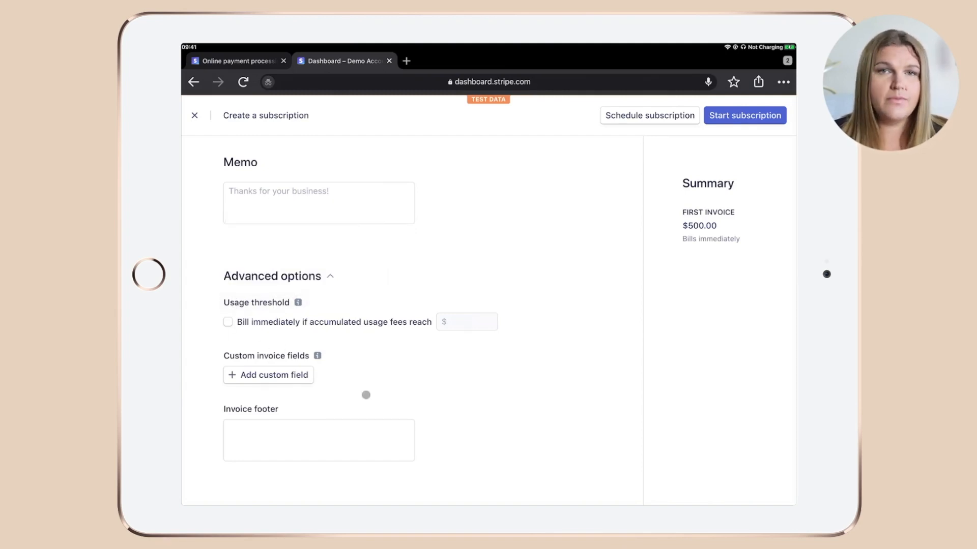
mouse_move(296, 365)
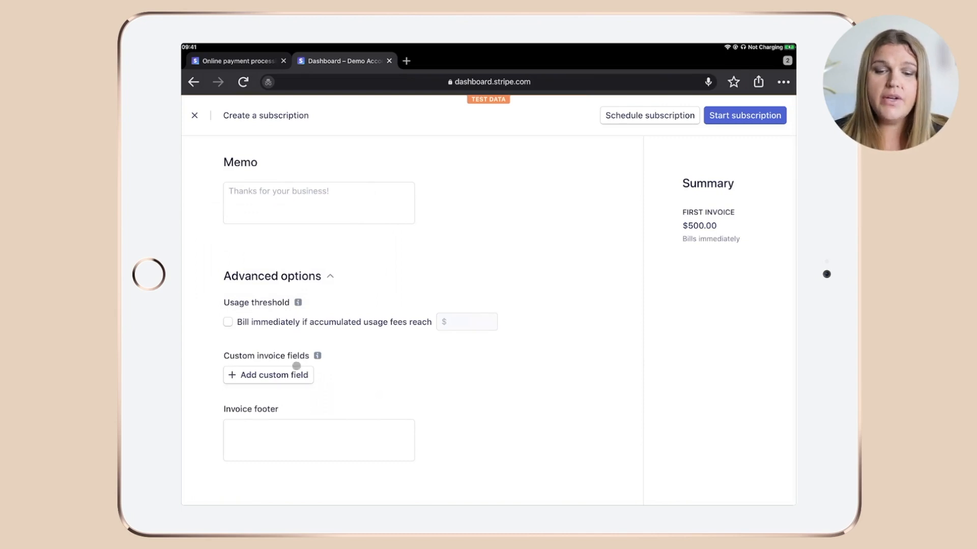
mouse_move(323, 373)
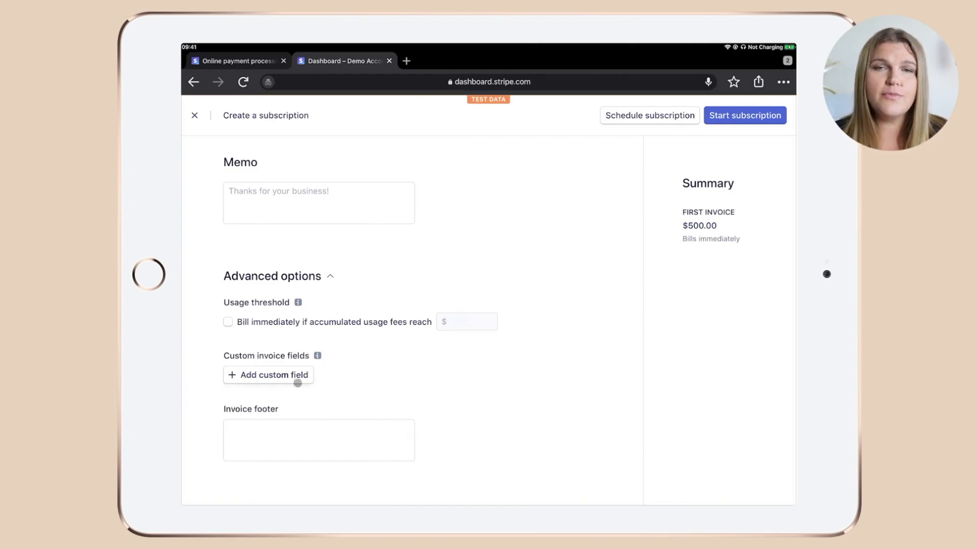
mouse_move(319, 397)
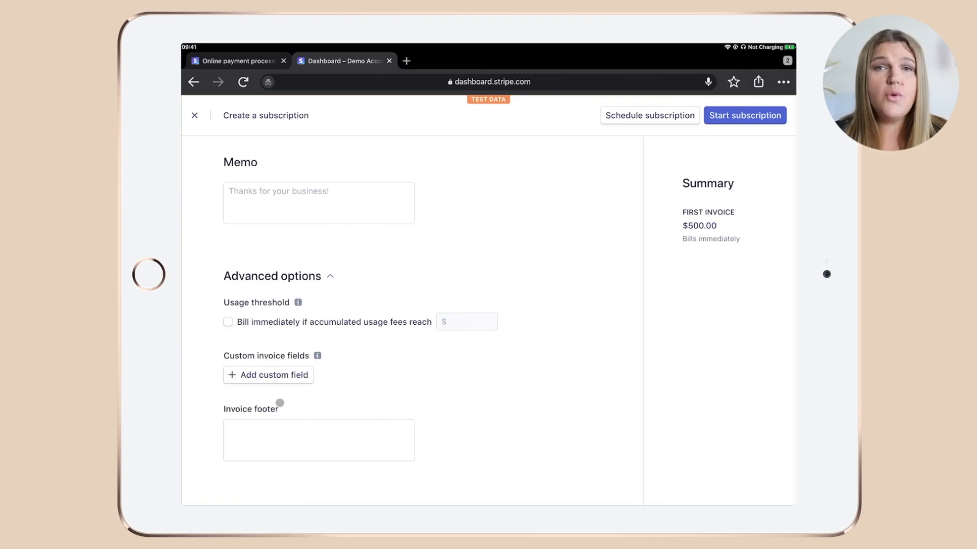
click(319, 439)
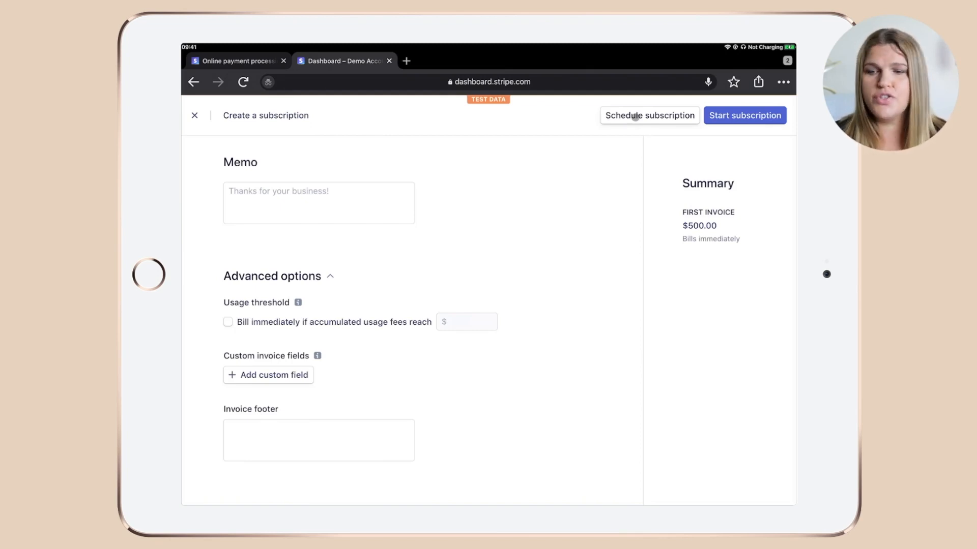
Schedule the subscription to start immediately with no end date and submit it
click(649, 115)
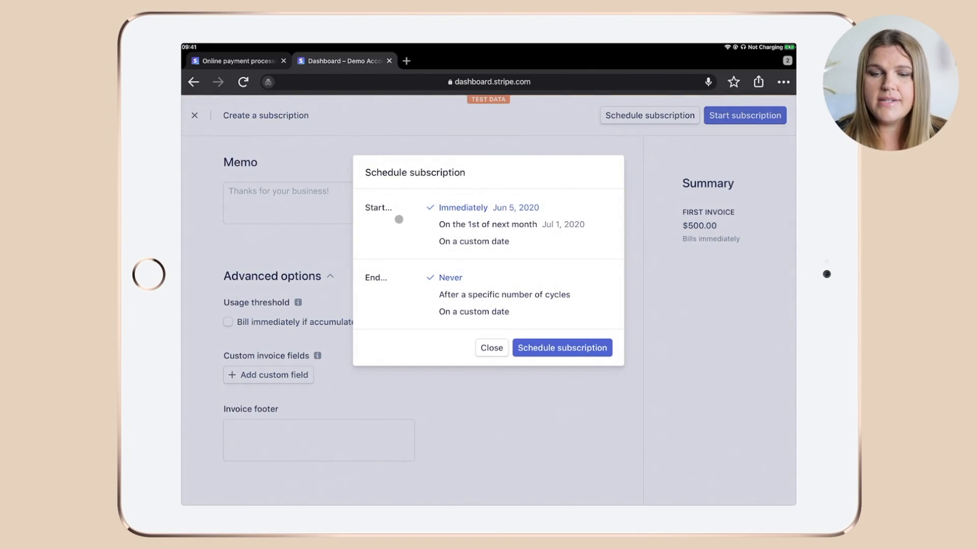
mouse_move(373, 213)
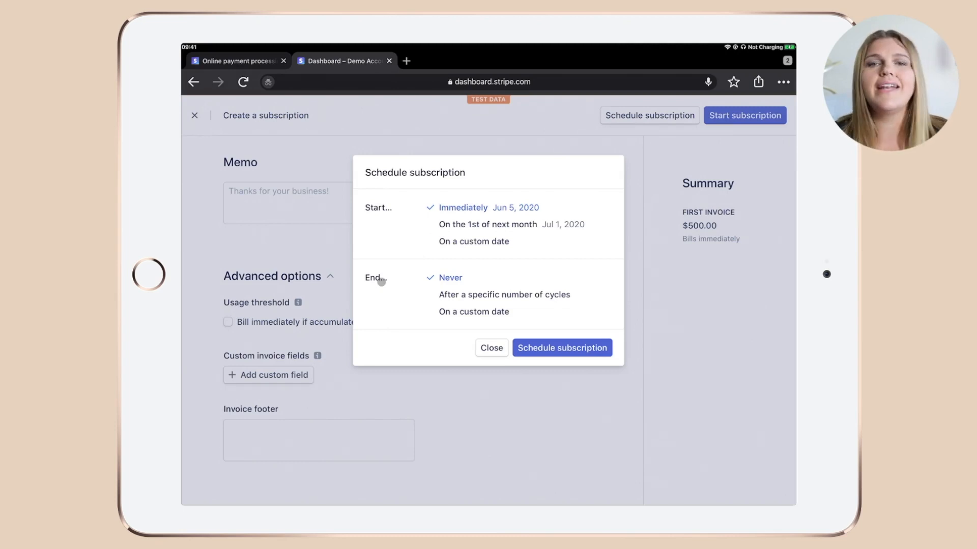
mouse_move(453, 295)
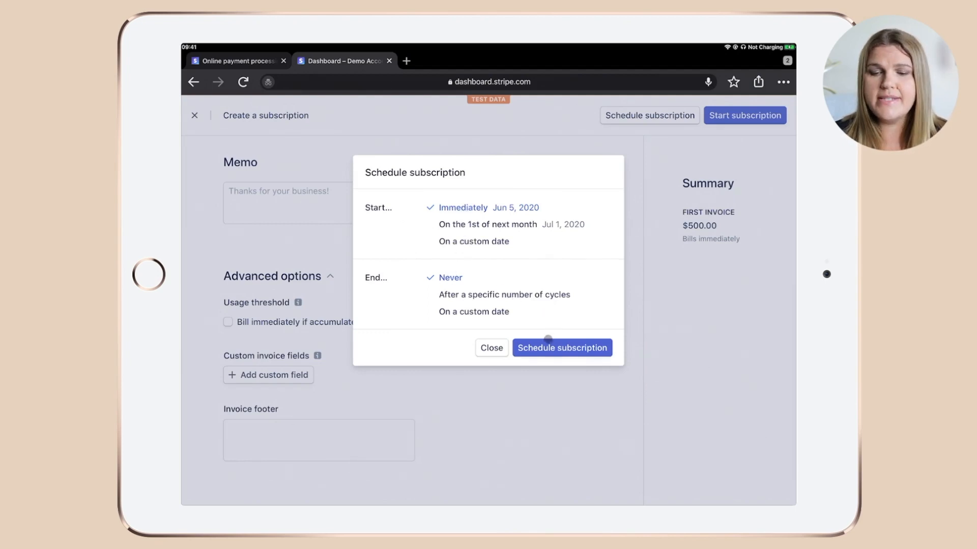
click(560, 348)
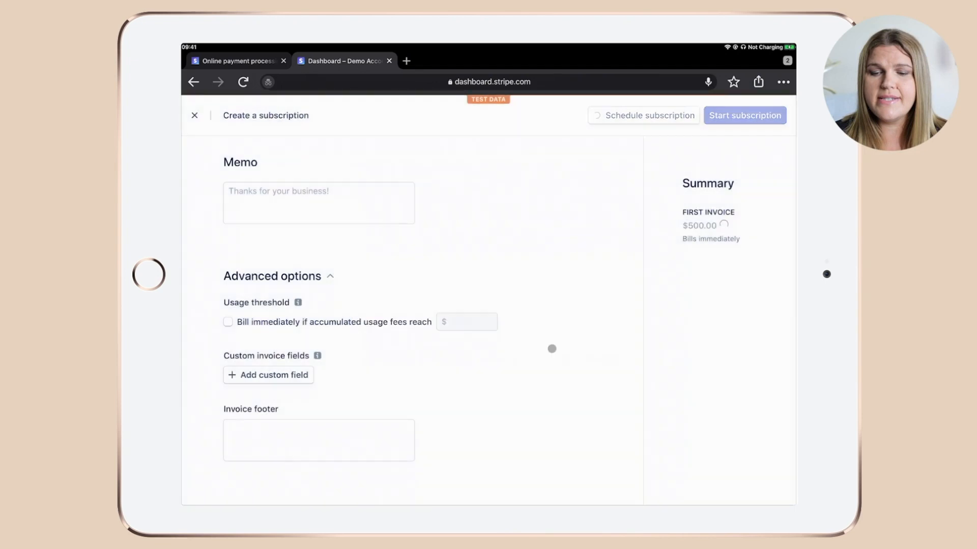
With the Coaching Retainer Package subscription listed as active, show its row actions menu
click(744, 115)
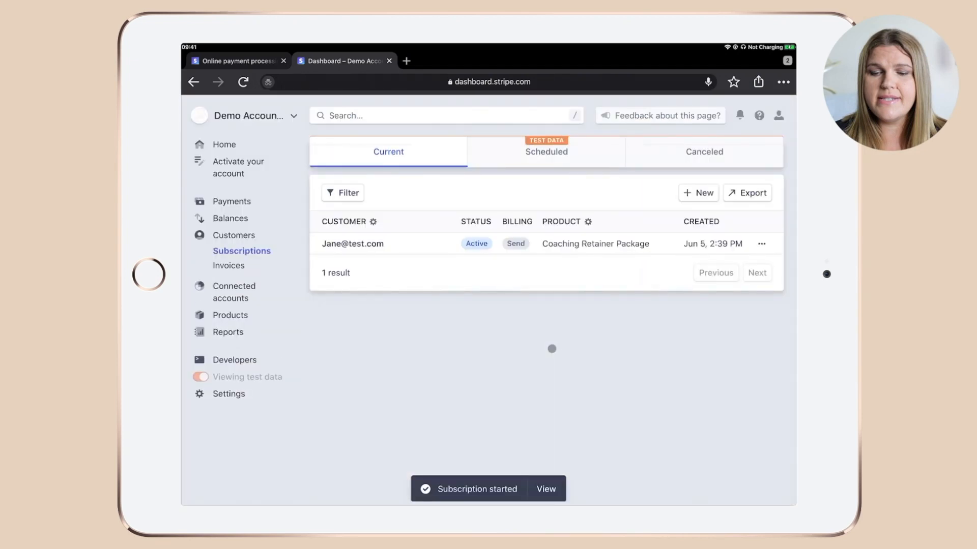
mouse_move(400, 253)
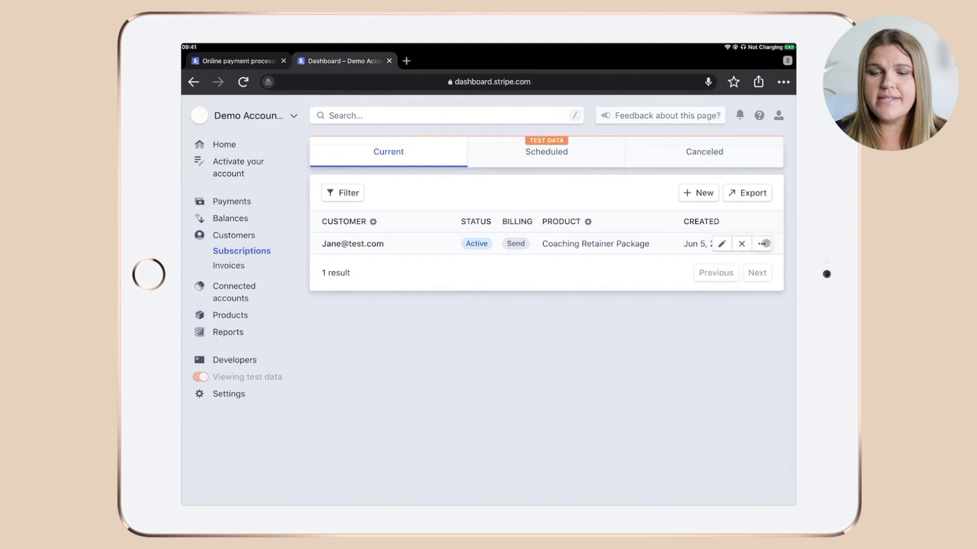
mouse_move(722, 243)
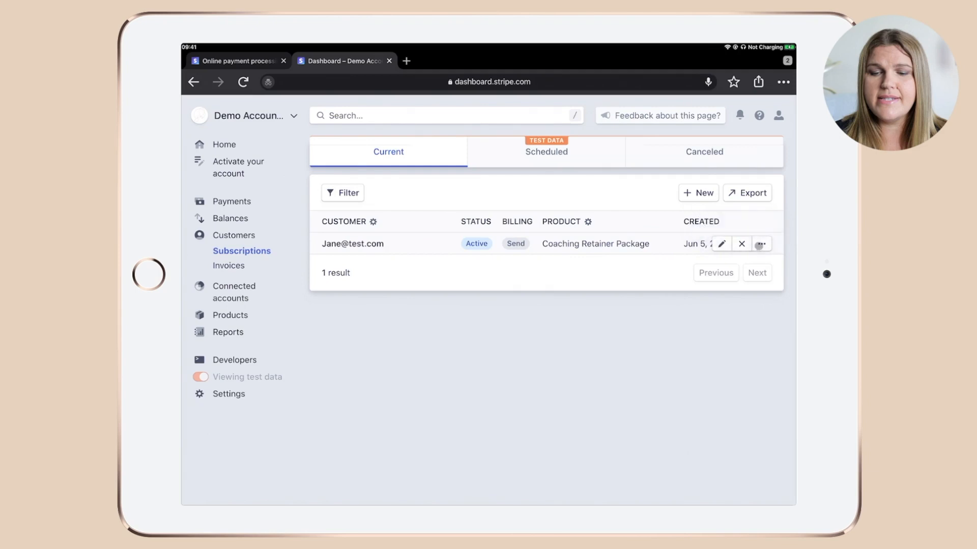
click(761, 243)
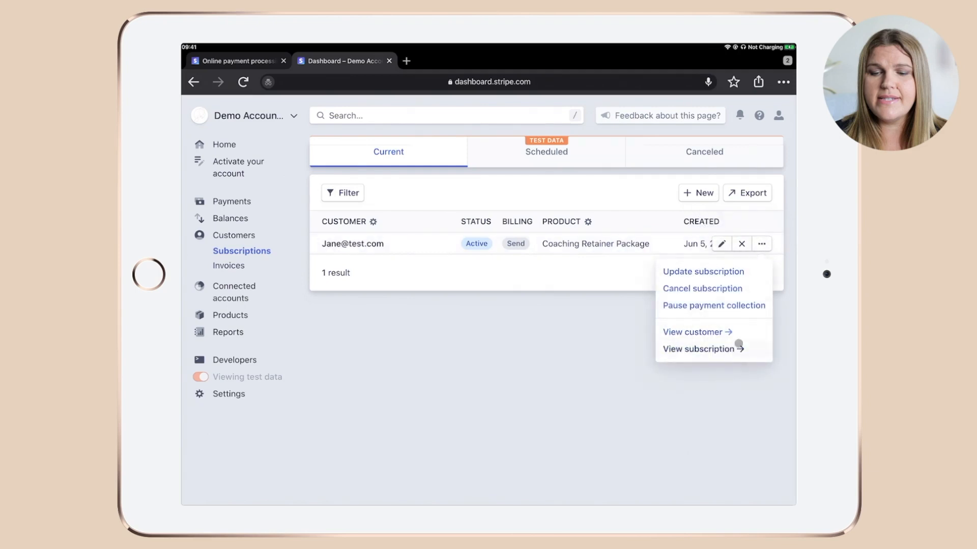
mouse_move(724, 285)
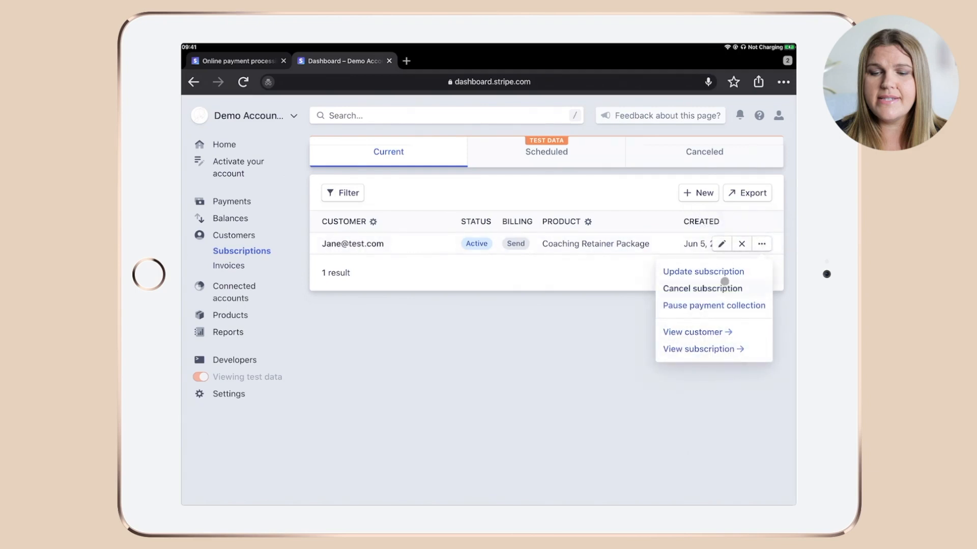
mouse_move(573, 363)
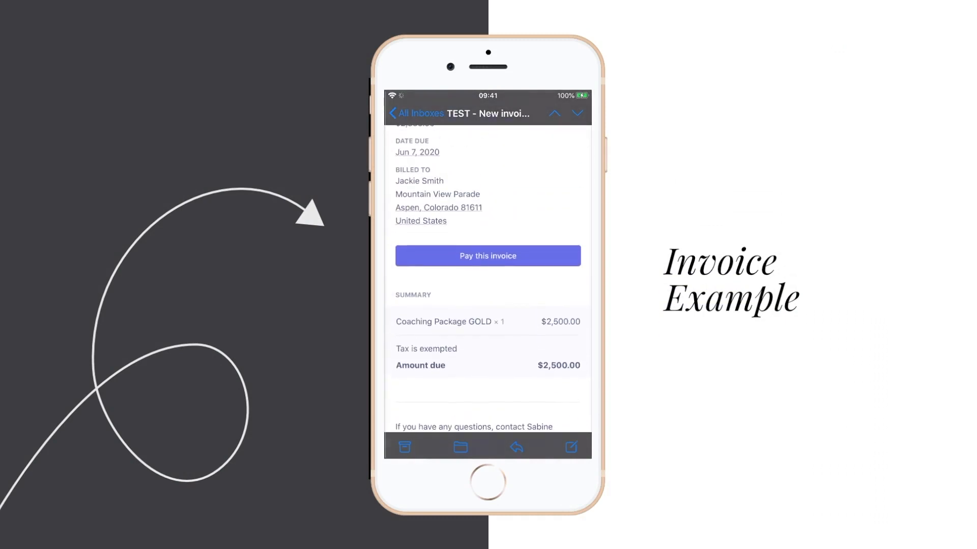
Follow the Pay this invoice link in the Coaching Package GOLD $2,500.00 email to pay.stripe.com
click(488, 255)
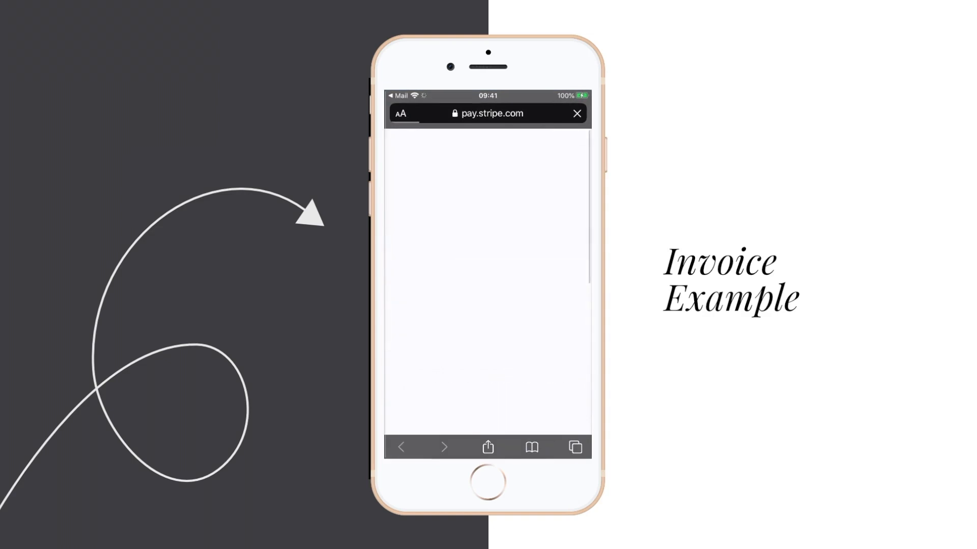